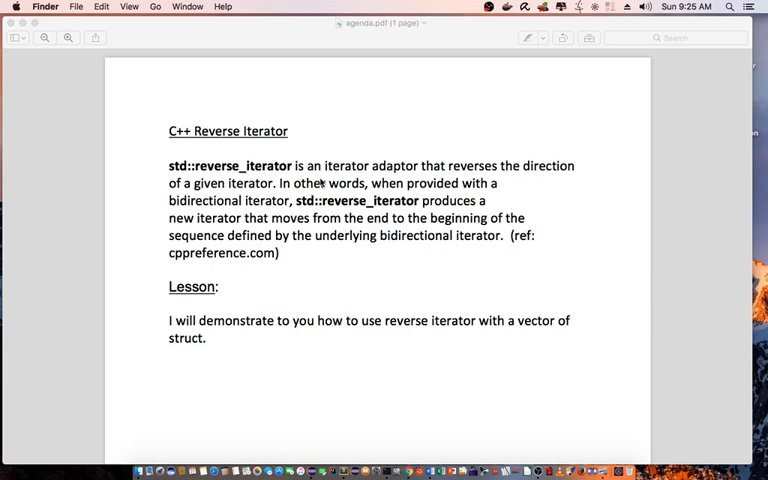
{"action": "mouse_move", "coordinate": [380, 218]}
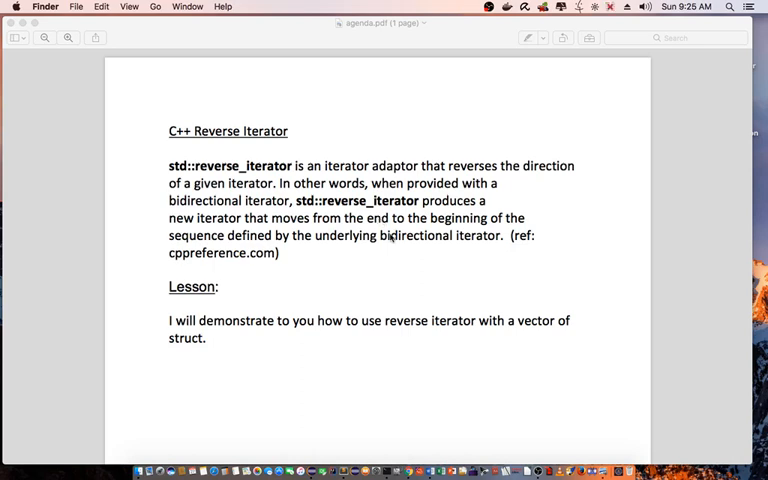
{"action": "mouse_move", "coordinate": [406, 256]}
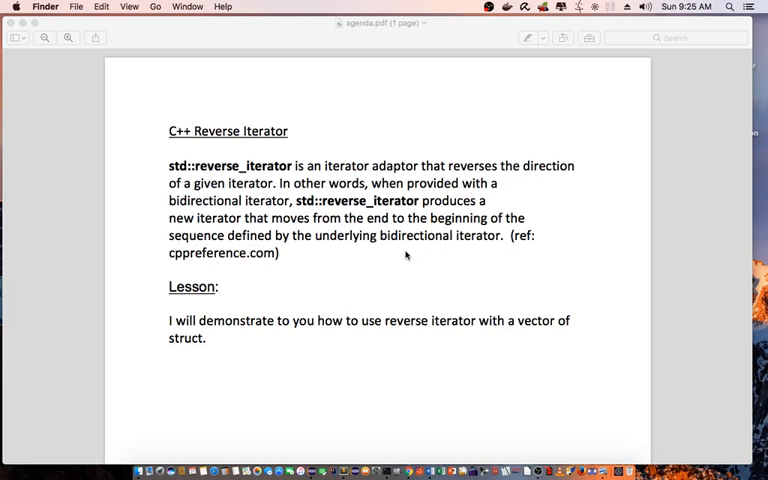
{"action": "mouse_move", "coordinate": [633, 325]}
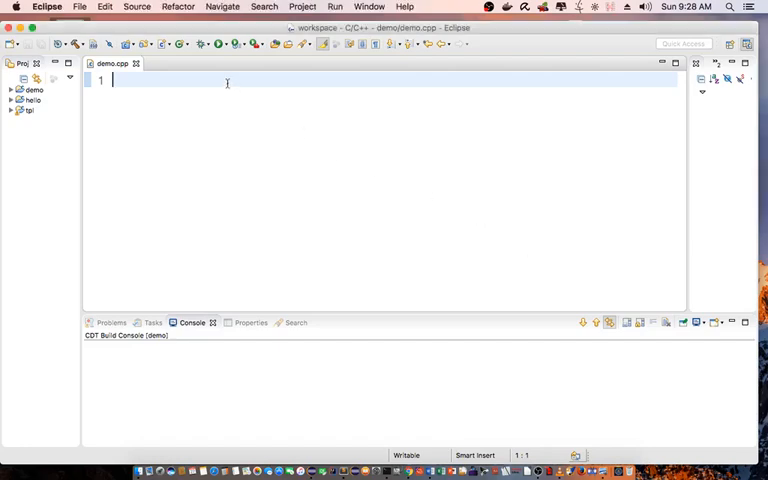
Add #include<iostream> and #include<vector> at the top of demo.cpp
{"action": "type", "text": "#inc"}
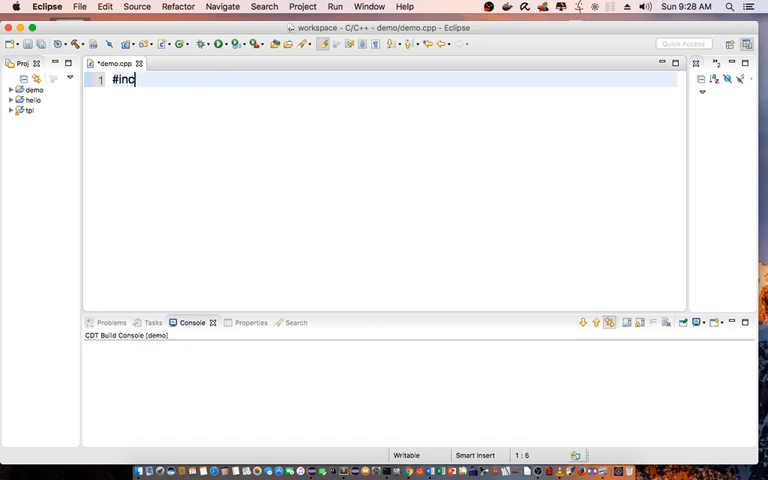
{"action": "type", "text": "lude<iostream>"}
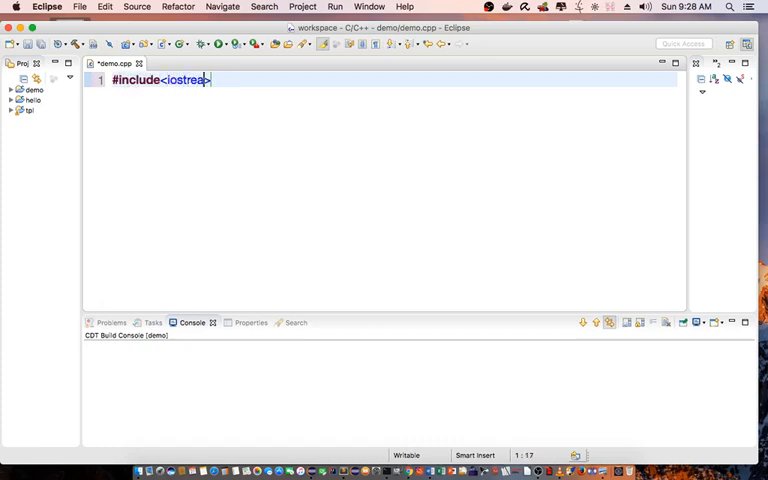
{"action": "key", "text": "Enter"}
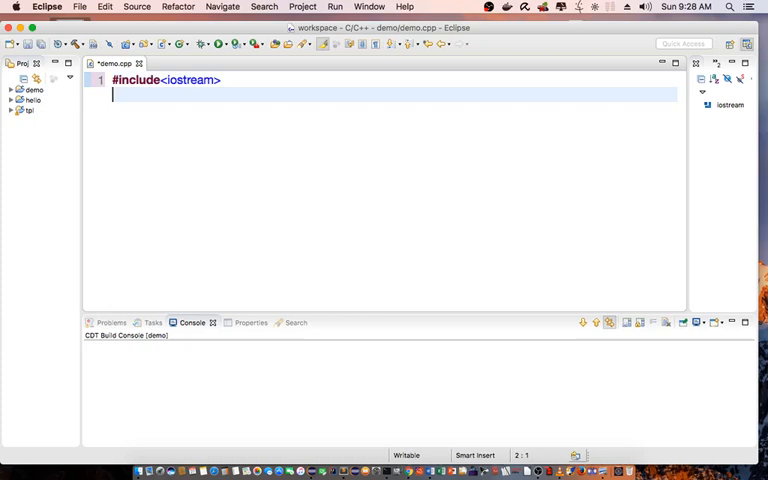
{"action": "type", "text": "#include<vector>"}
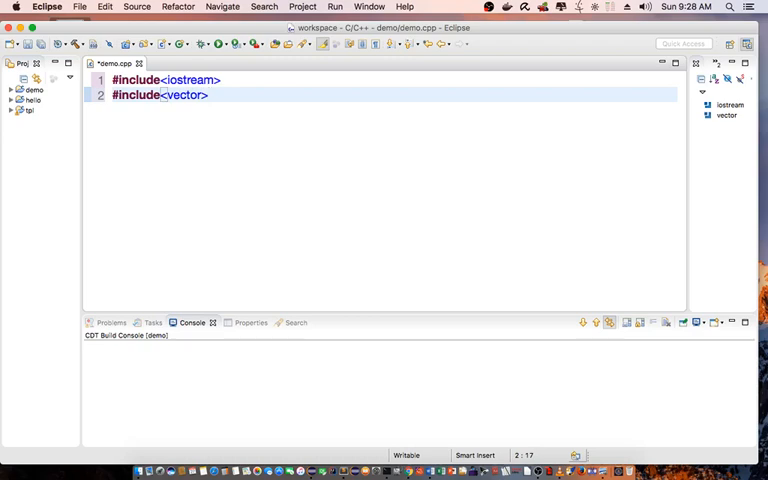
Add the line using namespace std; and begin a struct declaration
{"action": "type", "text": "using"}
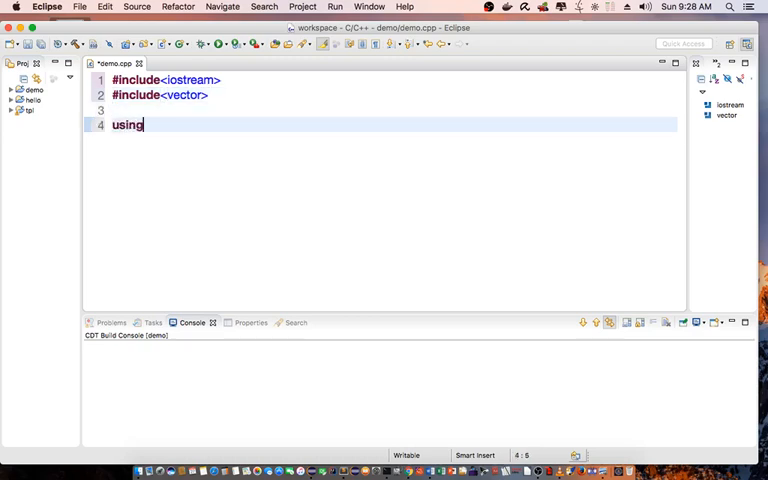
{"action": "type", "text": "namespa"}
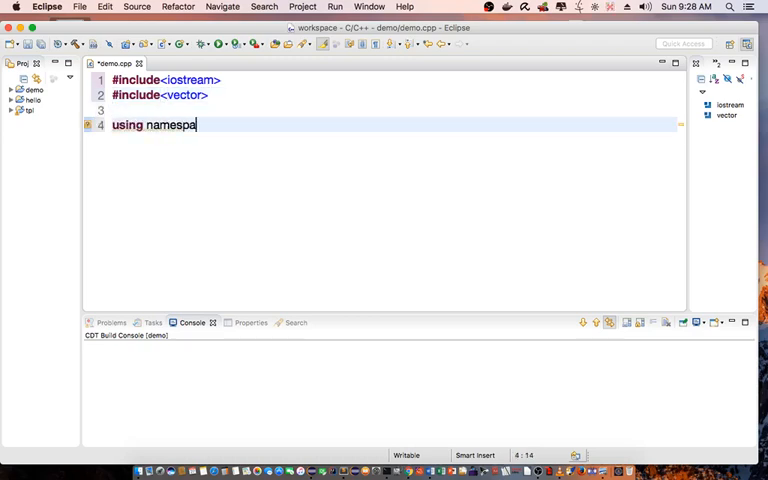
{"action": "type", "text": "ce std;"}
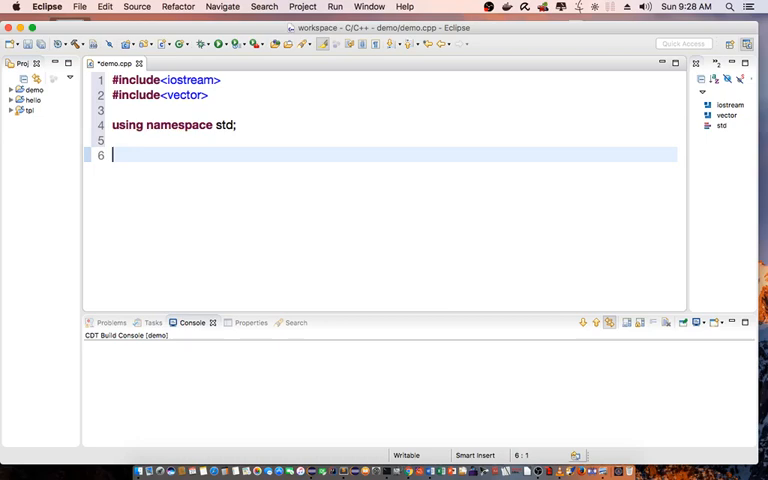
{"action": "type", "text": "struct lo"}
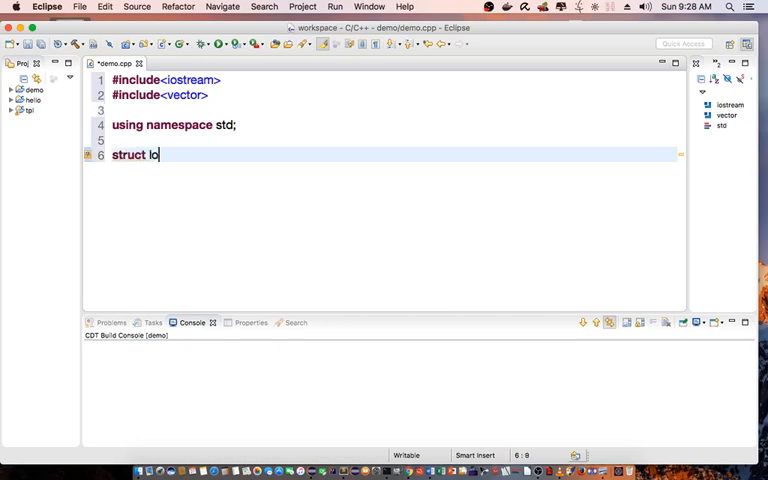
Declare struct local_stack with string func_name and var_name, plus an 'overloaded operator' comment
{"action": "type", "text": "cal_stack"}
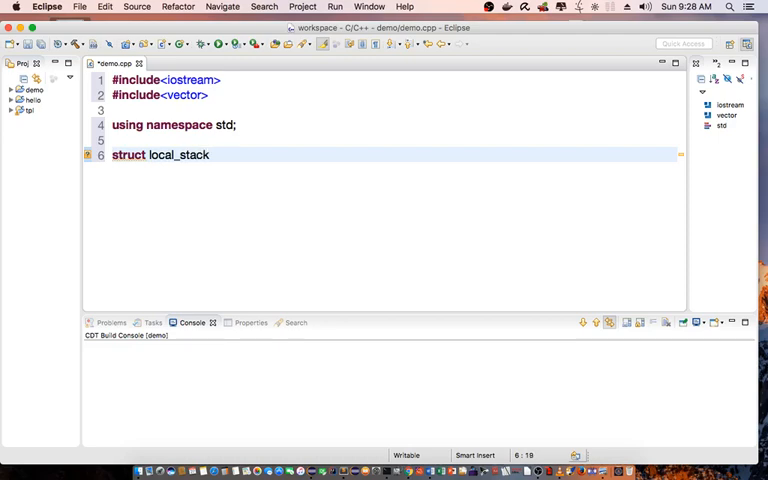
{"action": "type", "text": "{"}
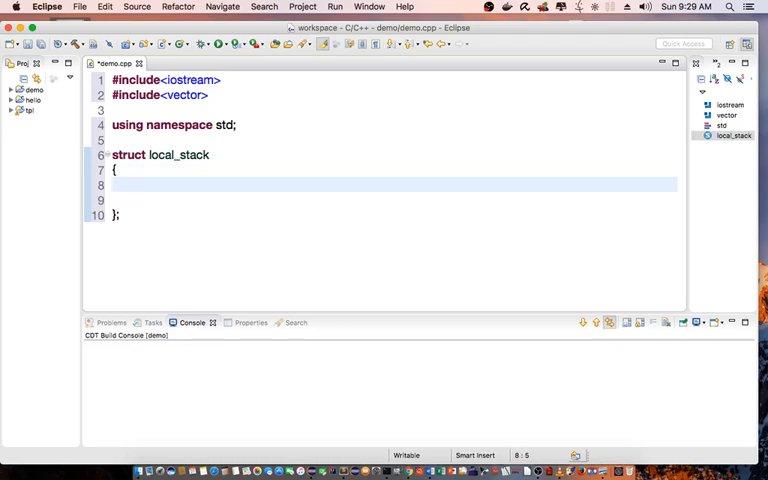
{"action": "type", "text": "string s"}
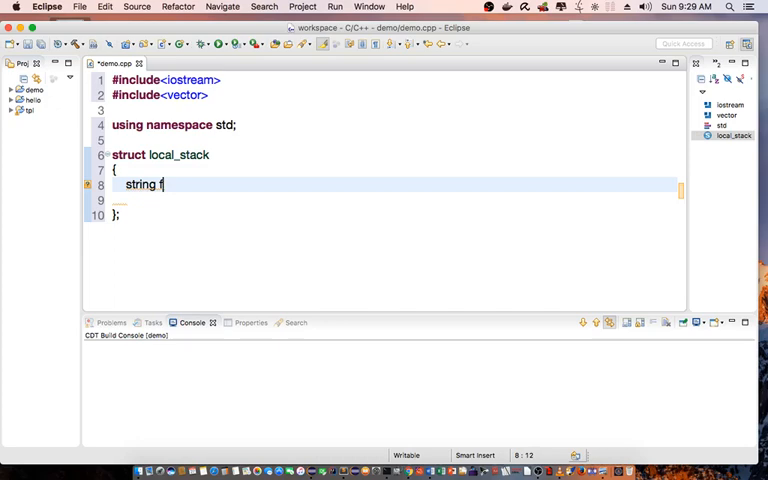
{"action": "type", "text": "unc_name;"}
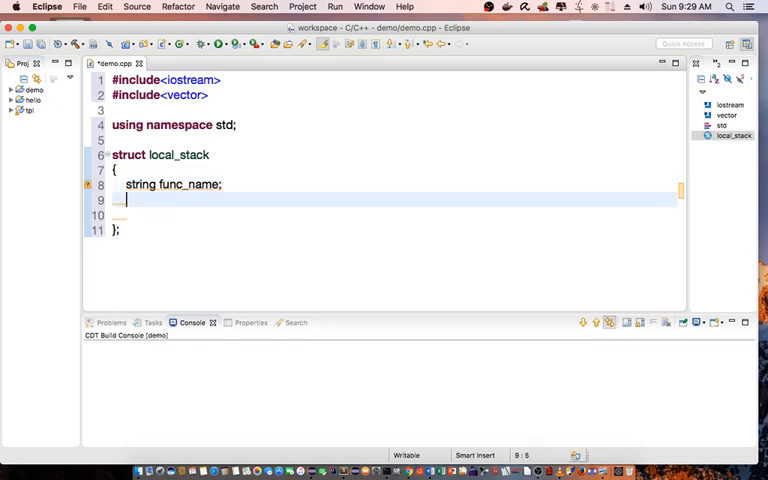
{"action": "type", "text": "string v"}
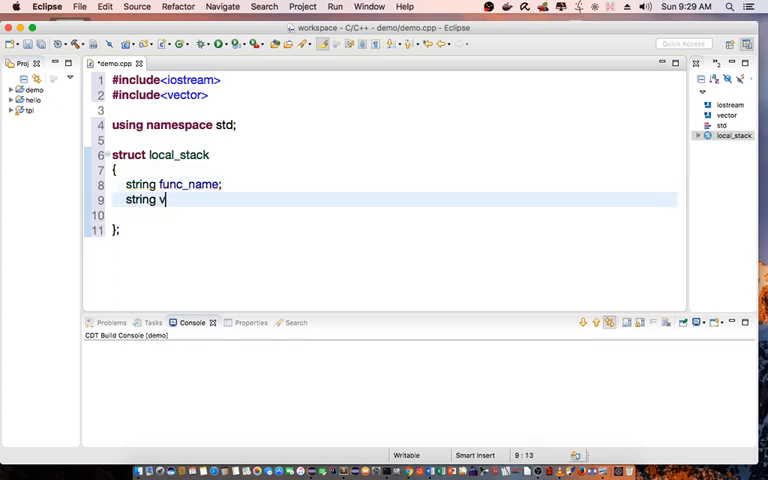
{"action": "type", "text": "ar_name;"}
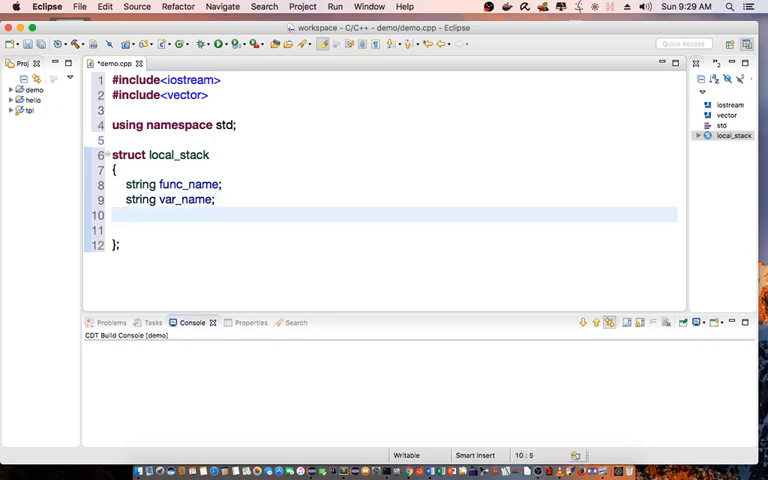
{"action": "type", "text": "//"}
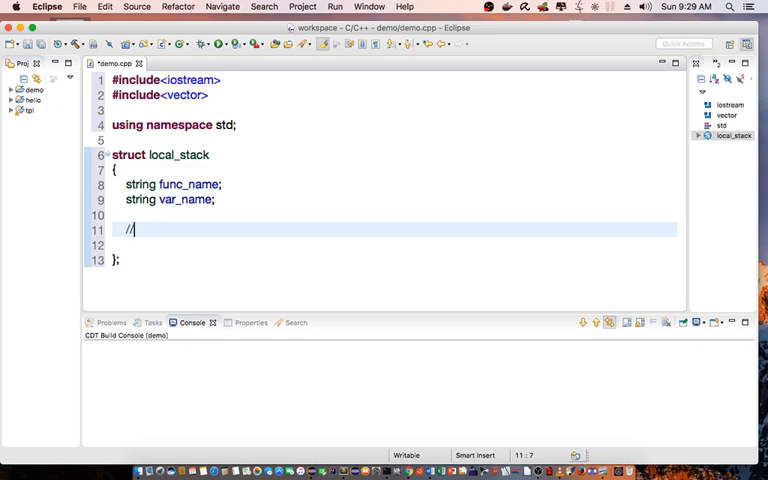
{"action": "type", "text": "overloaded operator"}
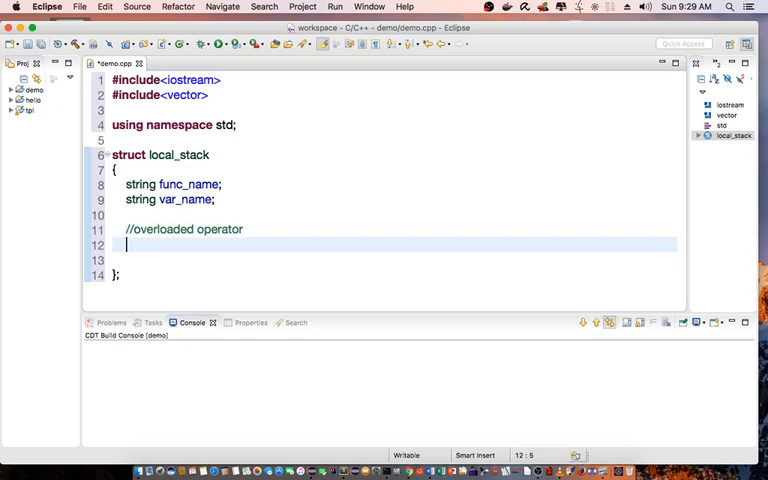
Write the signature bool operator==(const local_stack &m) inside the struct
{"action": "type", "text": "bool operator =="}
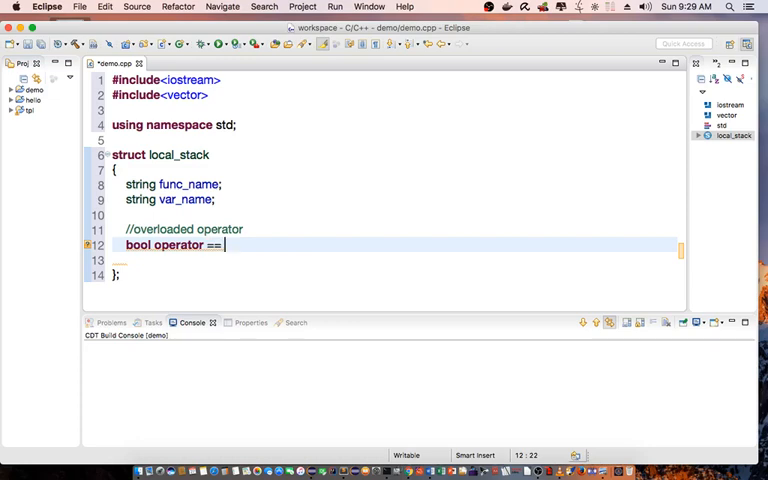
{"action": "type", "text": "(const"}
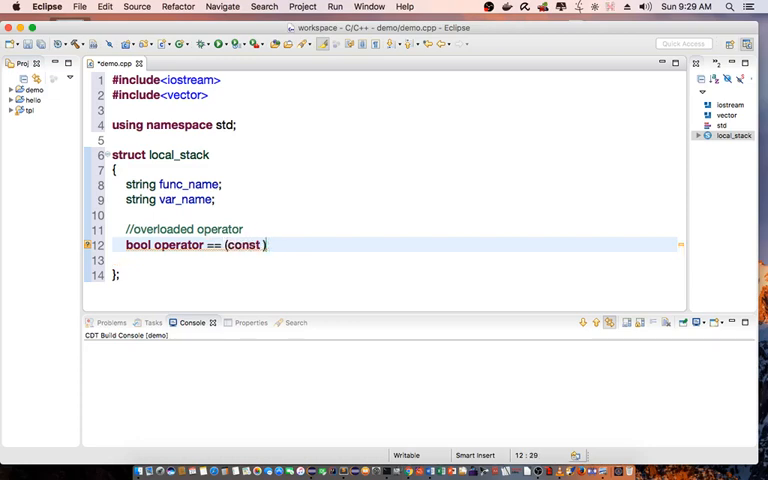
{"action": "type", "text": "local"}
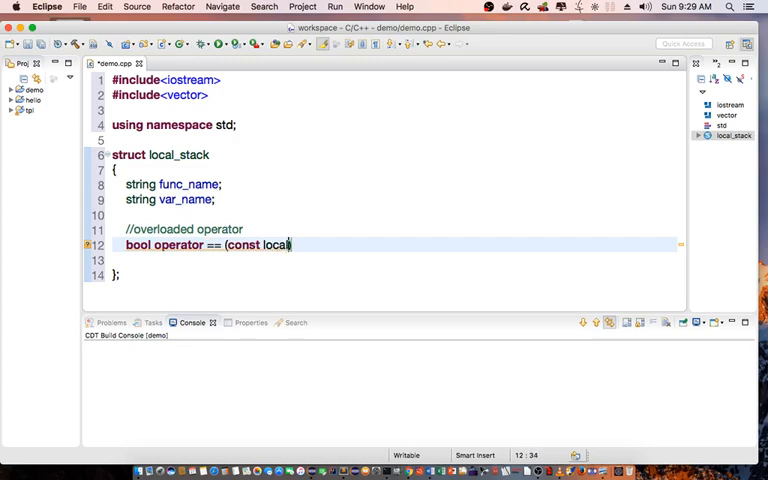
{"action": "type", "text": "_stack &)"}
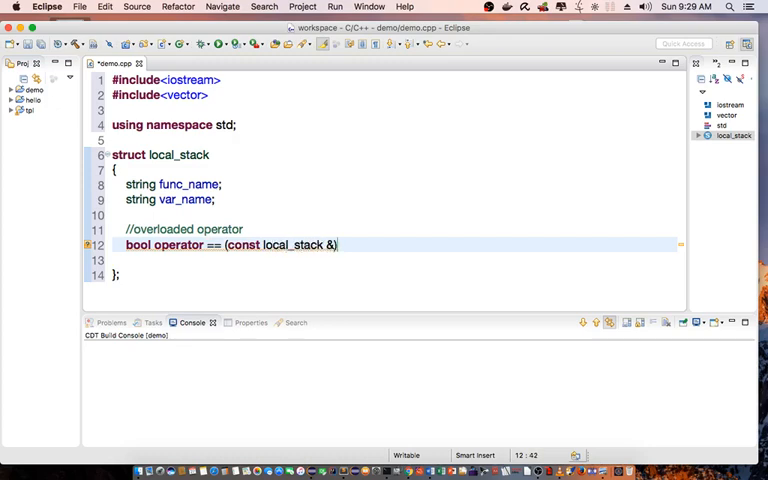
{"action": "type", "text": "m"}
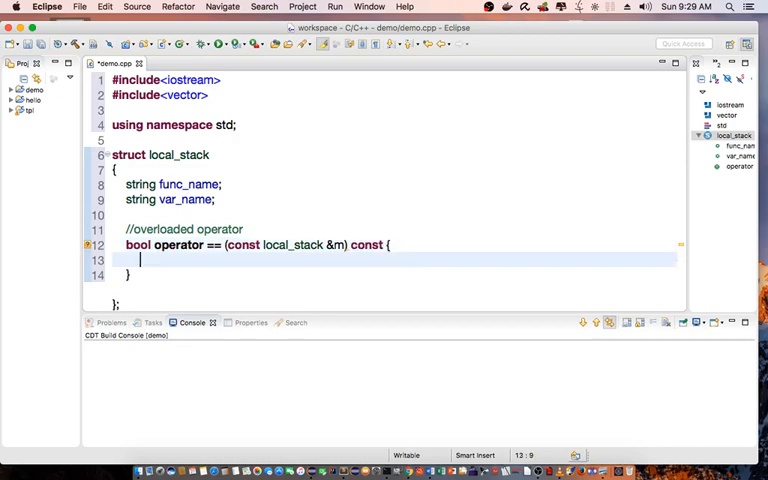
Return ((m.func_name == func_name) && (m.var_name == var_name)) and close the struct
{"action": "type", "text": "re"}
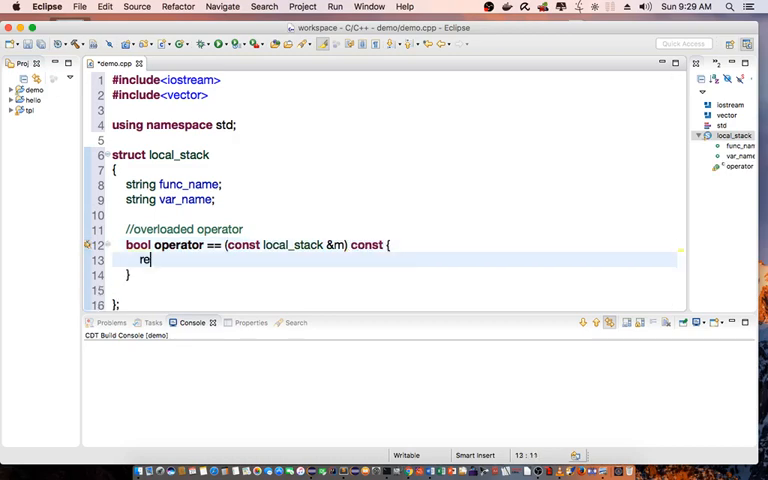
{"action": "type", "text": "turn ()"}
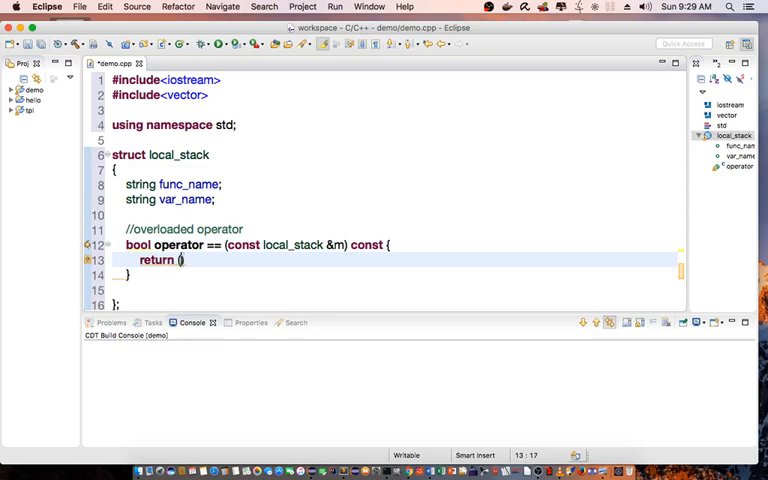
{"action": "key", "text": "Backspace"}
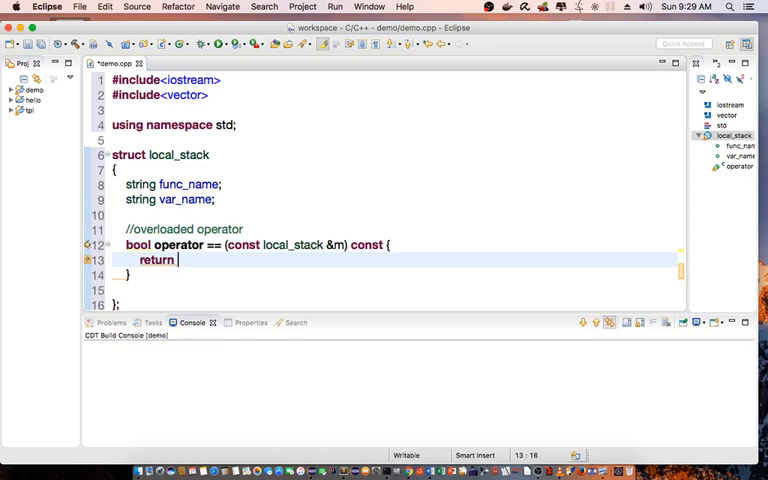
{"action": "type", "text": "()"}
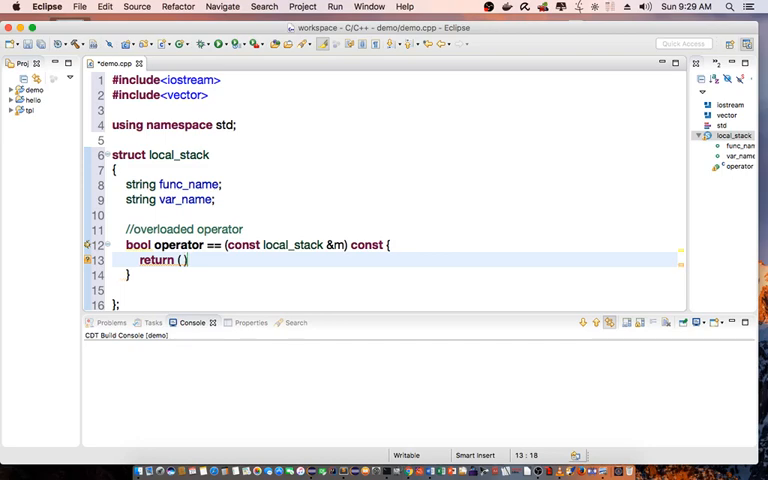
{"action": "type", "text": "m"}
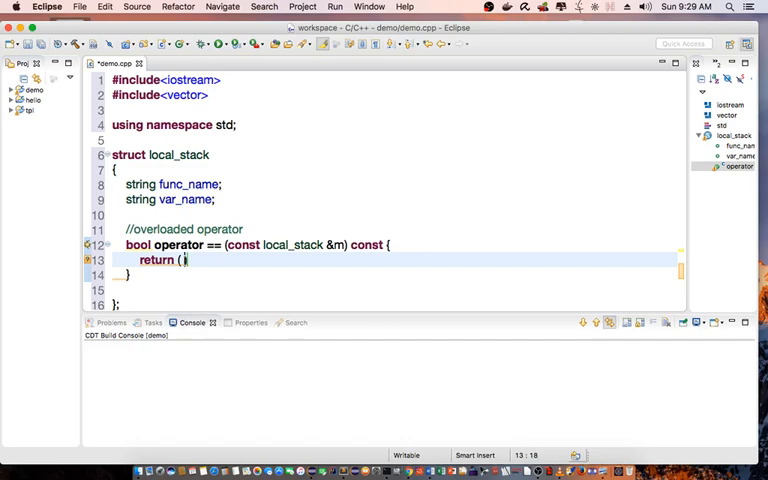
{"action": "type", "text": "m."}
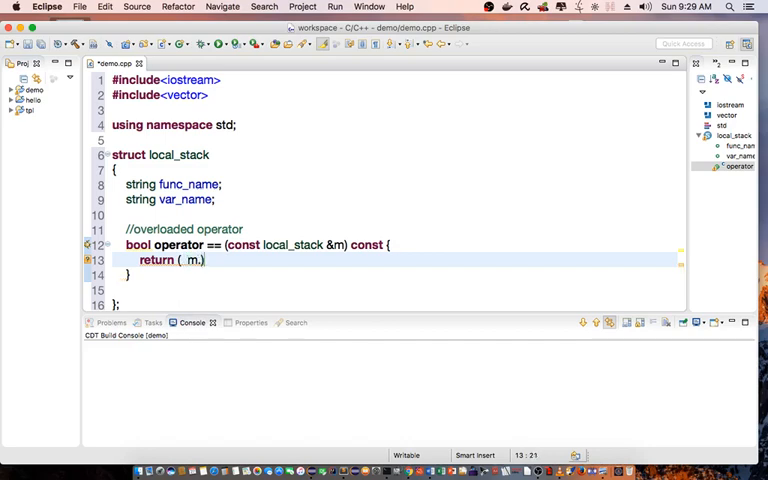
{"action": "type", "text": "func_name == fun"}
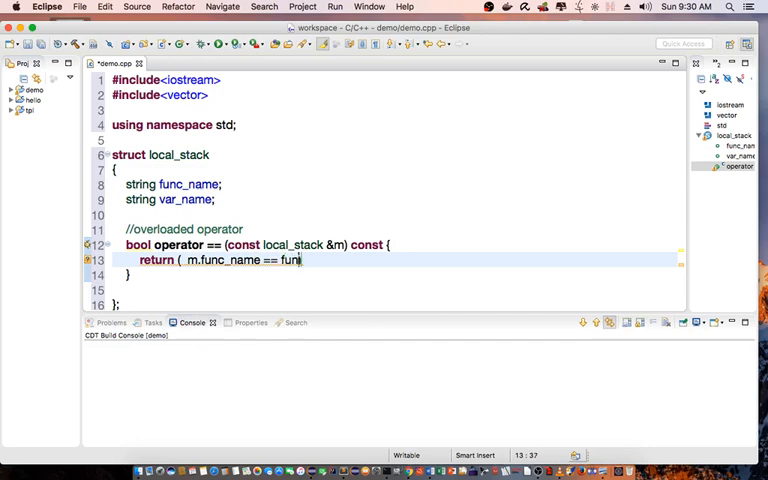
{"action": "type", "text": "c_name )"}
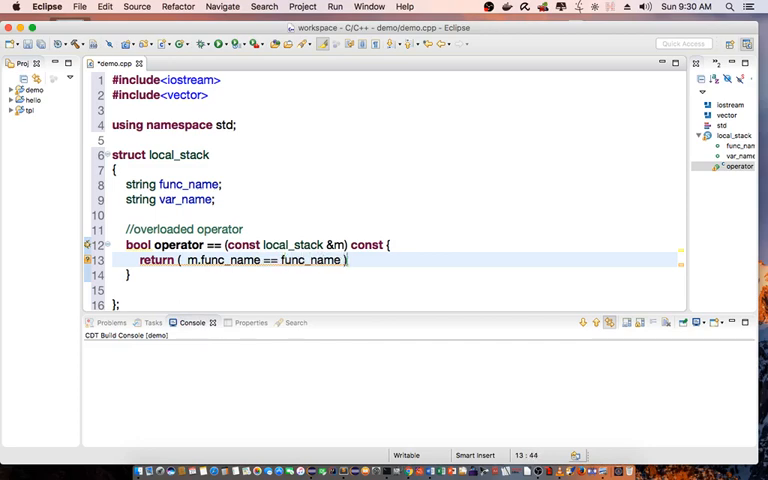
{"action": "type", "text": "&& ()"}
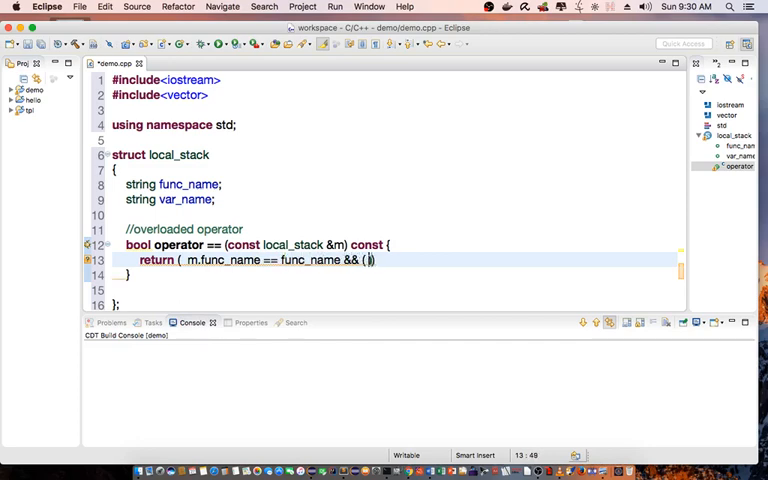
{"action": "type", "text": "m.var_name =="}
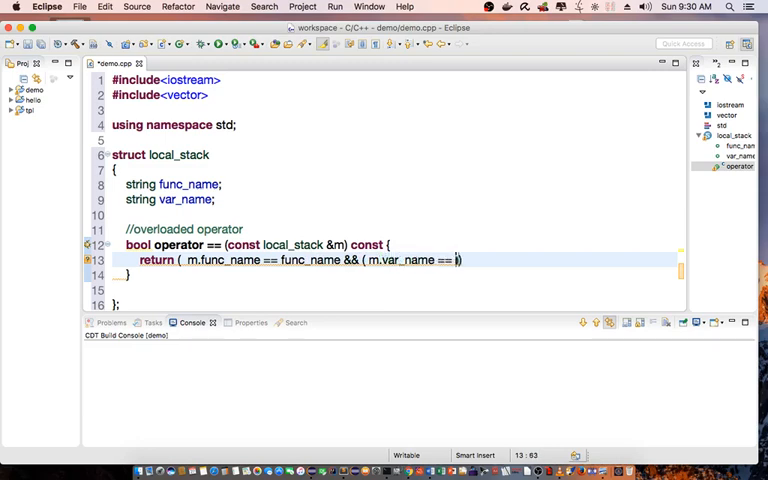
{"action": "type", "text": "var_name"}
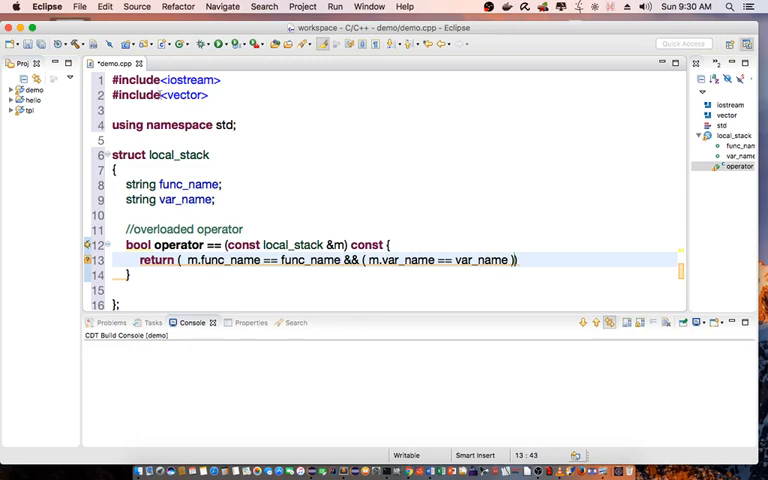
{"action": "left_click", "coordinate": [190, 260]}
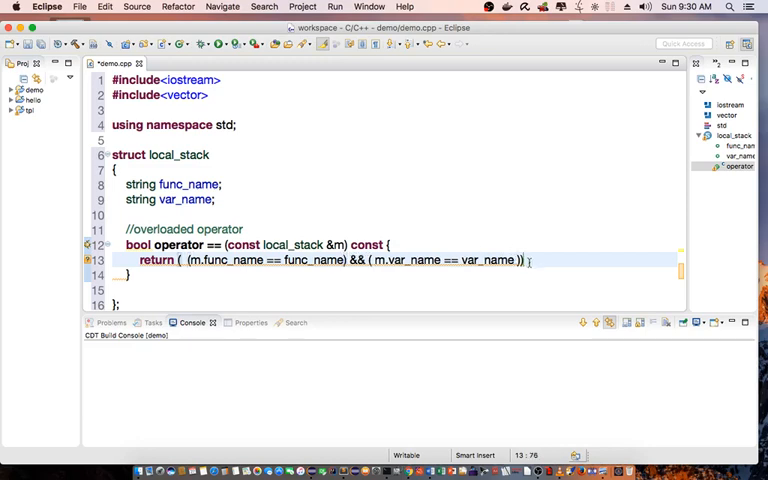
{"action": "type", "text": ";"}
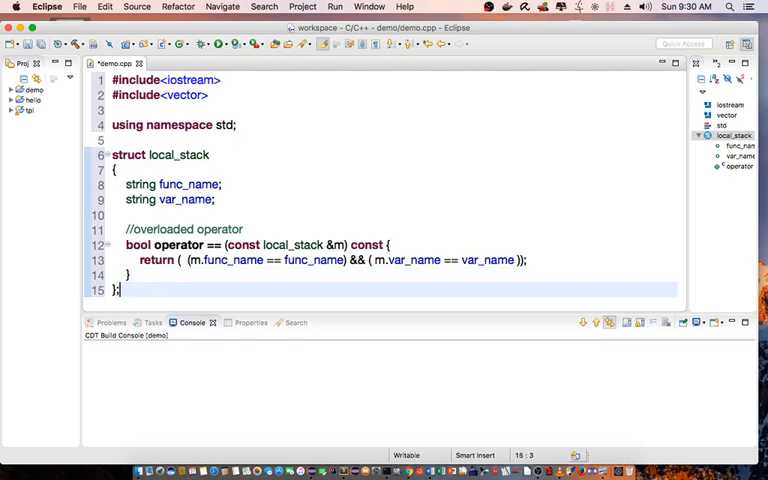
Declare vector<local_stack> LOCALF; below the struct
{"action": "type", "text": "vector<local_stack>"}
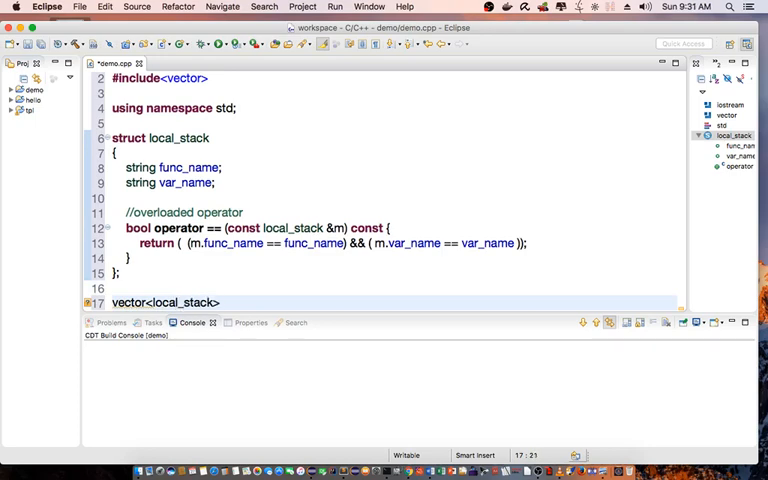
{"action": "type", "text": "LOCAL"}
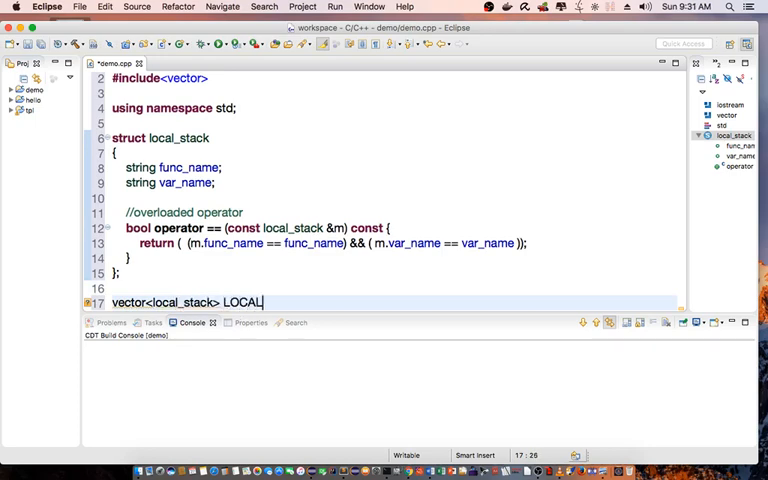
{"action": "type", "text": "F;"}
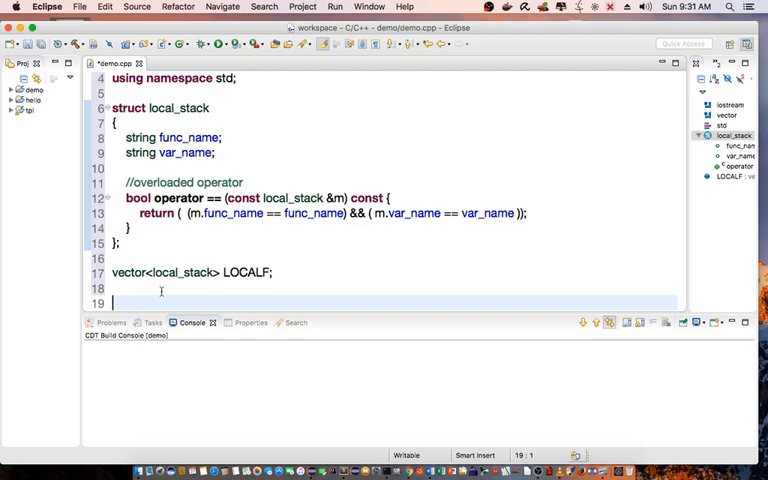
Define void AddFuncVariable(string strFunc, string strVar) declaring local_stack match, var; inside
{"action": "type", "text": "void Add"}
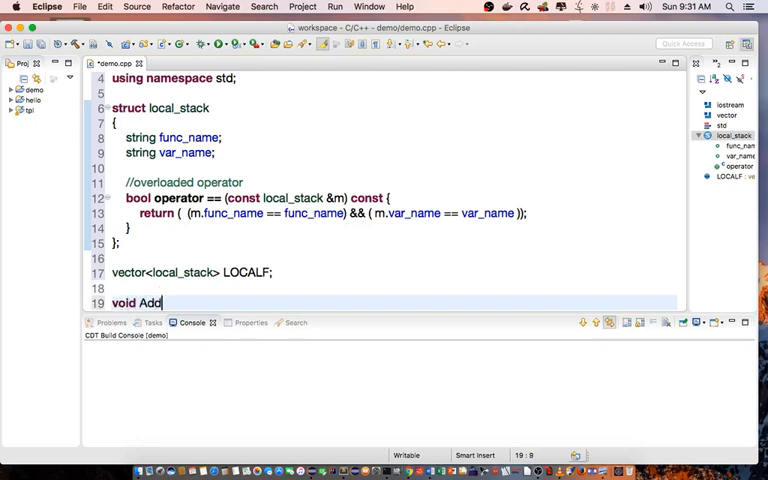
{"action": "type", "text": "FuncVariable(string strFunc, string strVar"}
{"action": "type", "text": "{"}
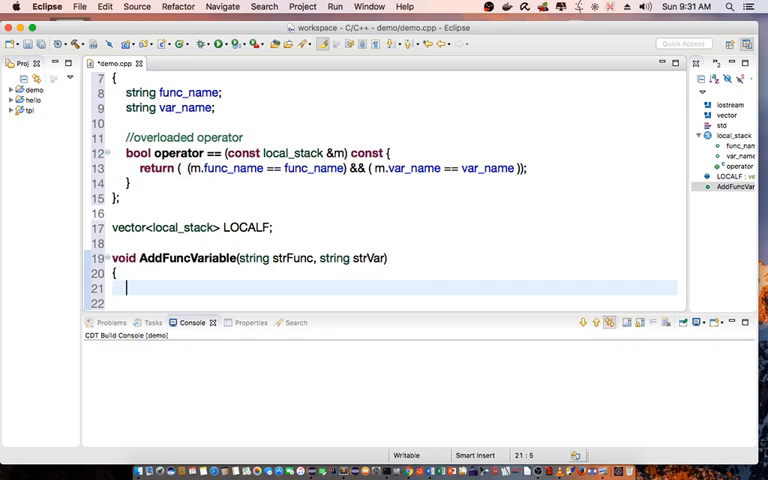
{"action": "type", "text": "loca"}
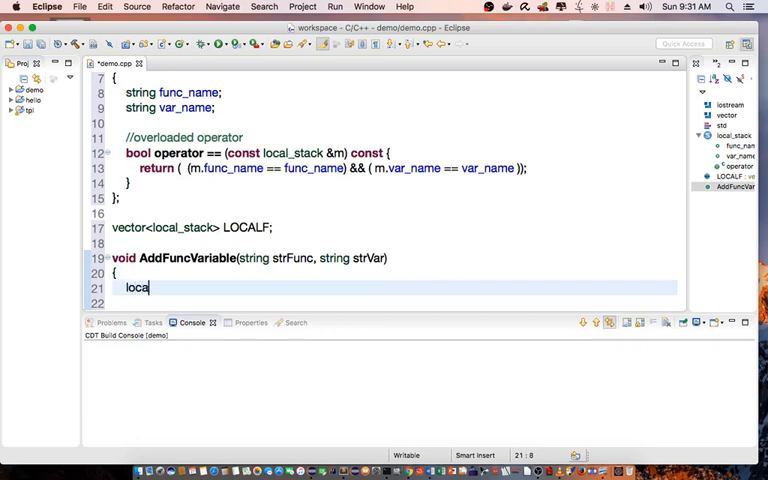
{"action": "type", "text": "l_stack"}
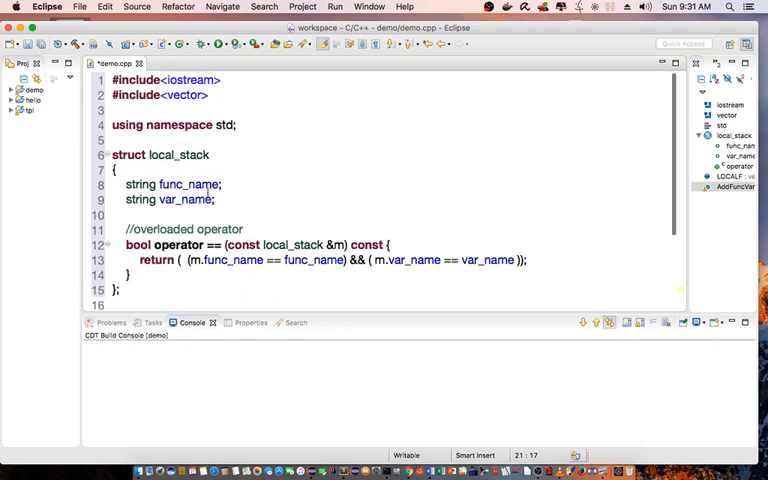
{"action": "scroll", "scroll_direction": "down", "scroll_amount": 3}
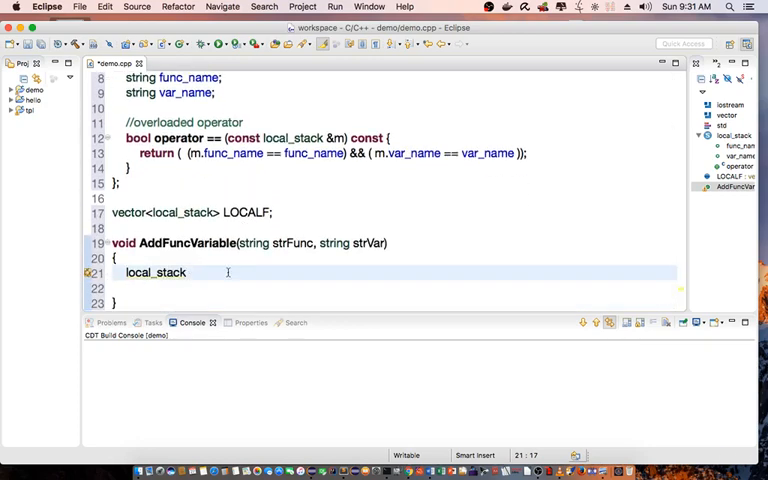
{"action": "type", "text": "match,"}
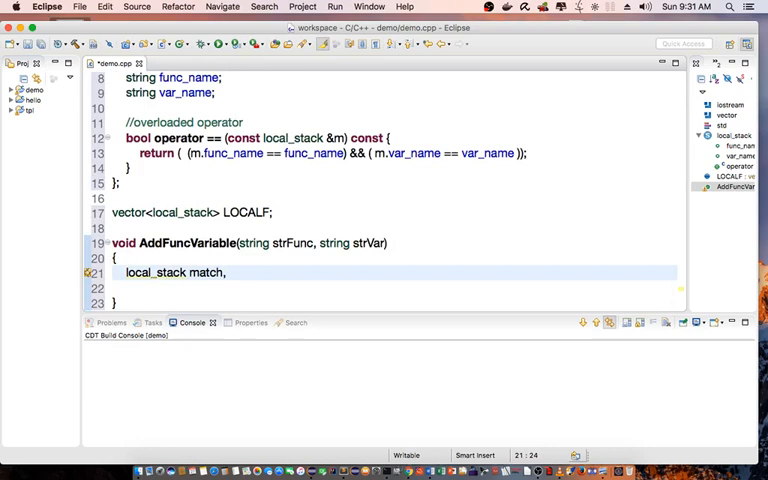
{"action": "type", "text": "vt"}
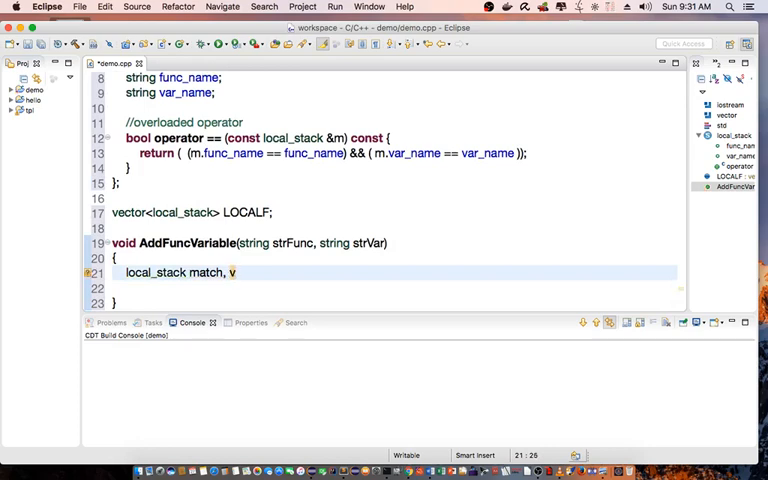
{"action": "type", "text": "ar;"}
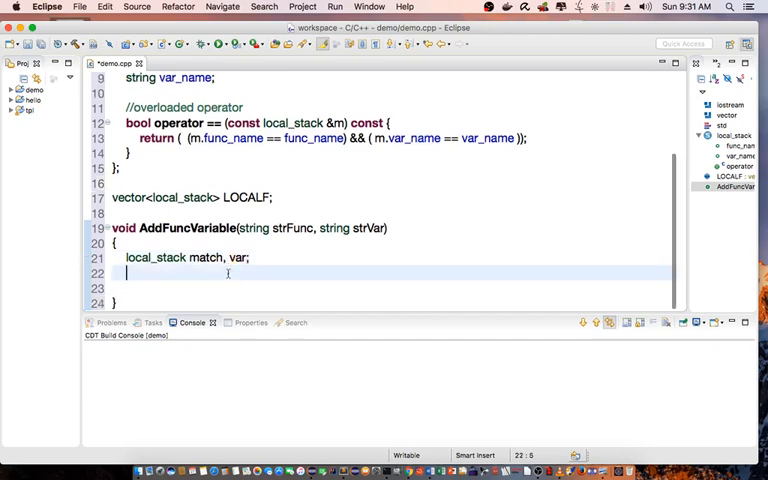
Assign var.func_name = strFunc and var.var_name = strVar
{"action": "key", "text": "Return"}
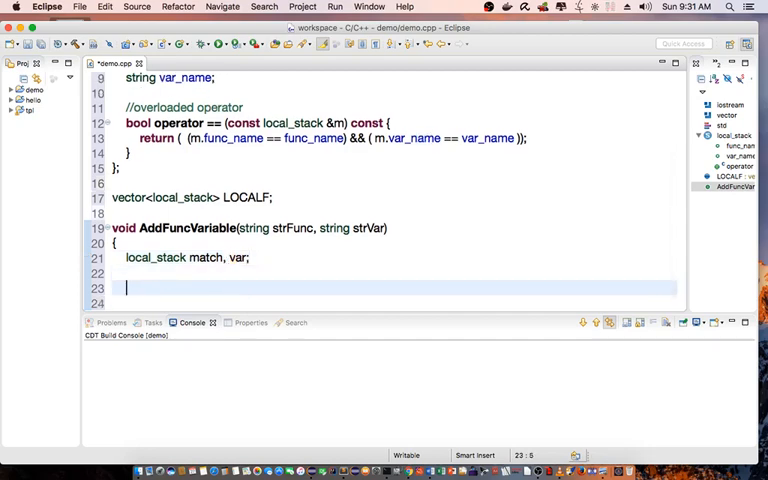
{"action": "type", "text": "var"}
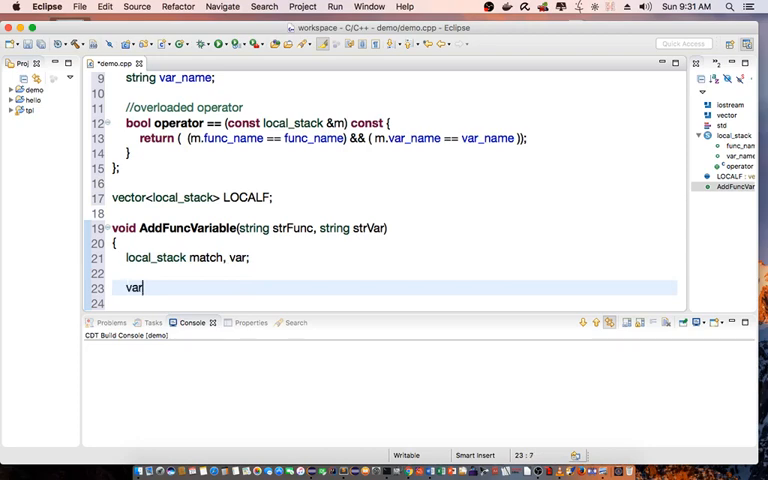
{"action": "type", "text": ".func_name = str"}
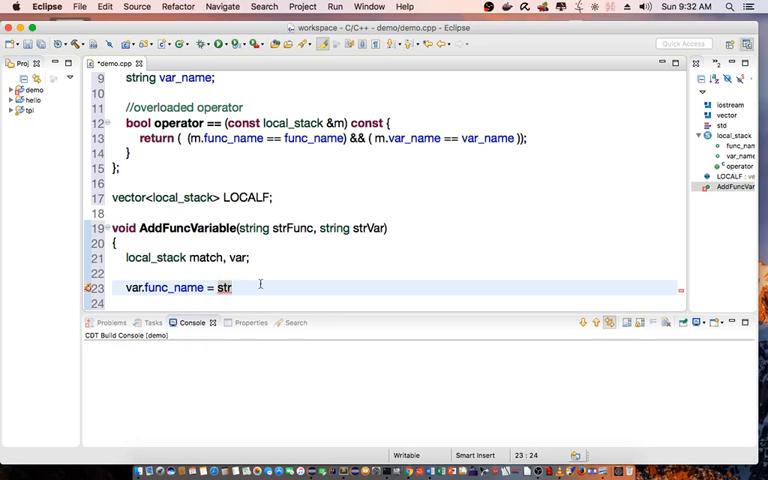
{"action": "type", "text": "Func"}
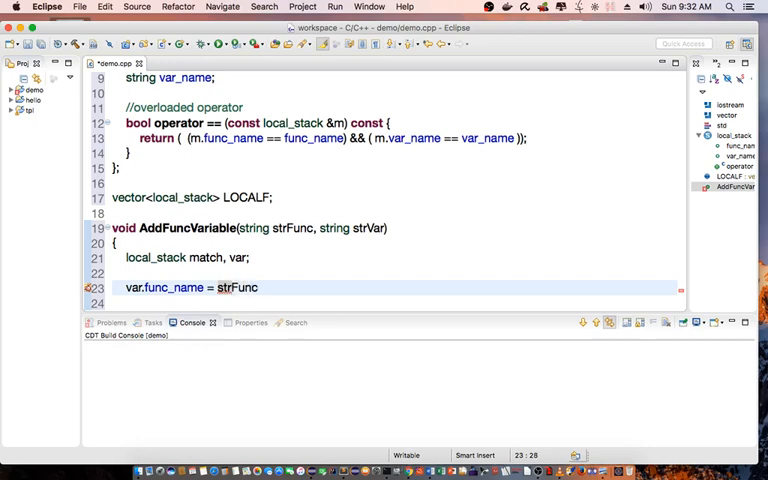
{"action": "type", "text": ";"}
{"action": "left_click", "coordinate": [397, 303]}
{"action": "type", "text": "var."}
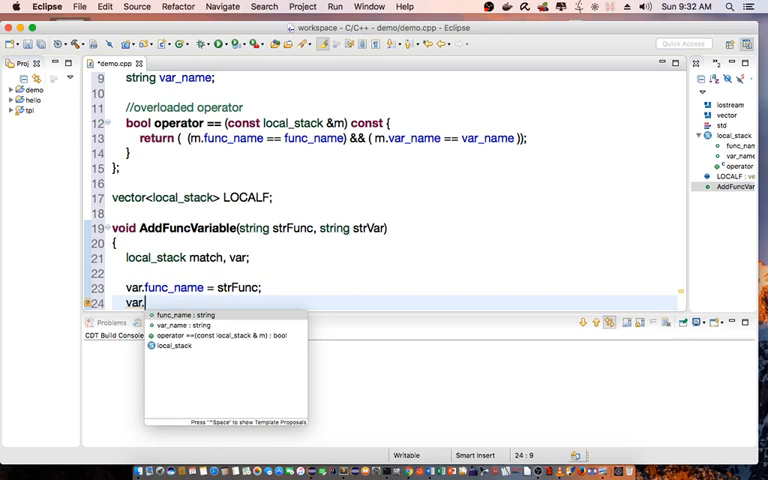
{"action": "type", "text": "var_name = strVar;"}
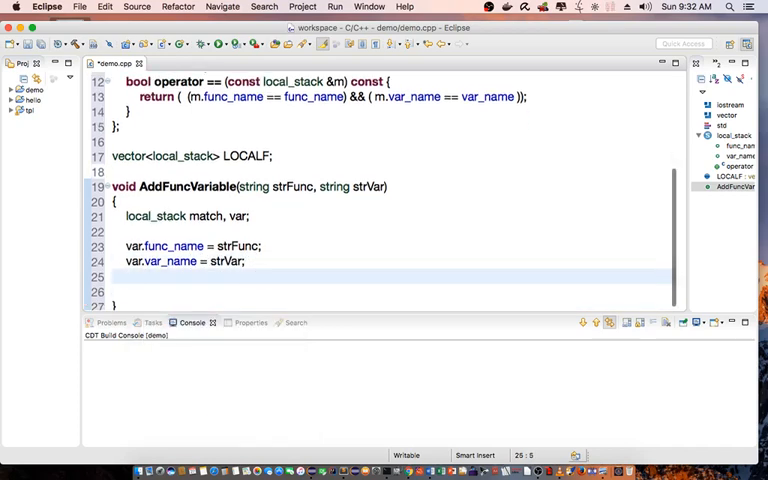
Copy var's func_name and var_name into match.func_name and match.var_name
{"action": "left_click", "coordinate": [255, 291]}
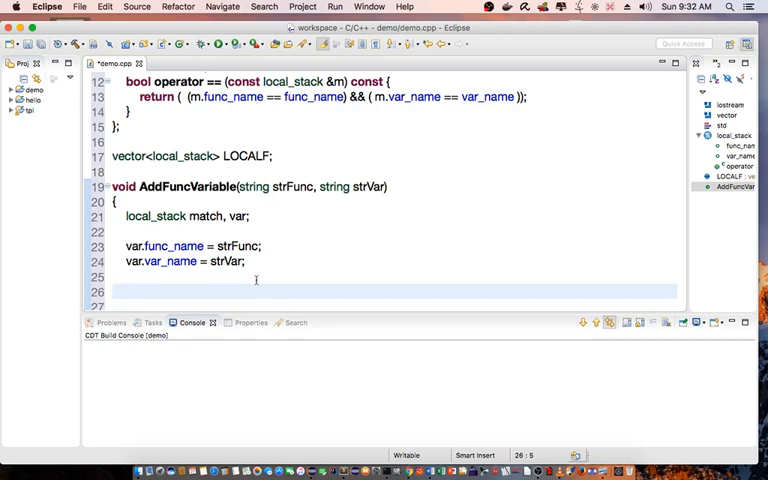
{"action": "type", "text": "match.func_name ="}
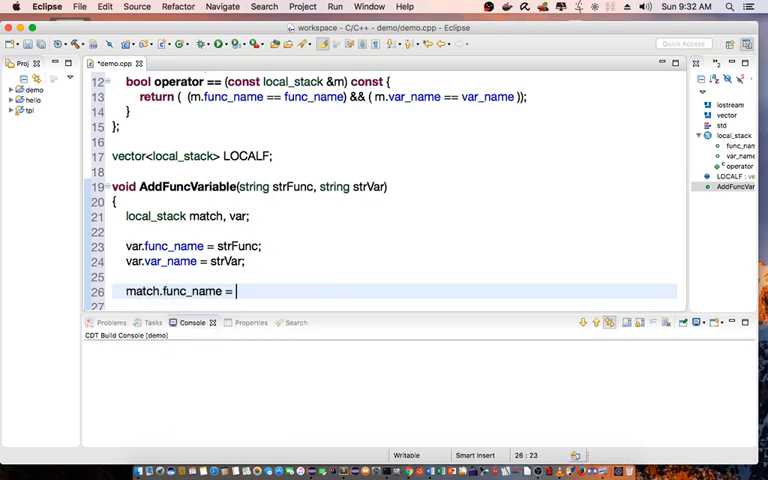
{"action": "type", "text": "var.func_name"}
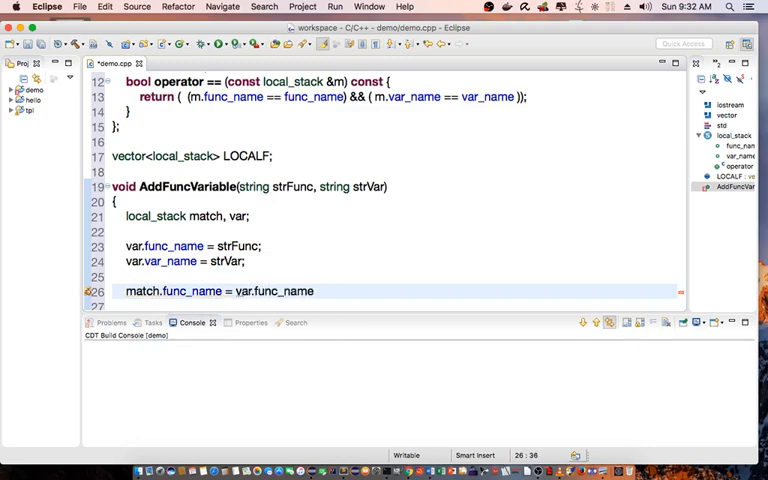
{"action": "type", "text": "match"}
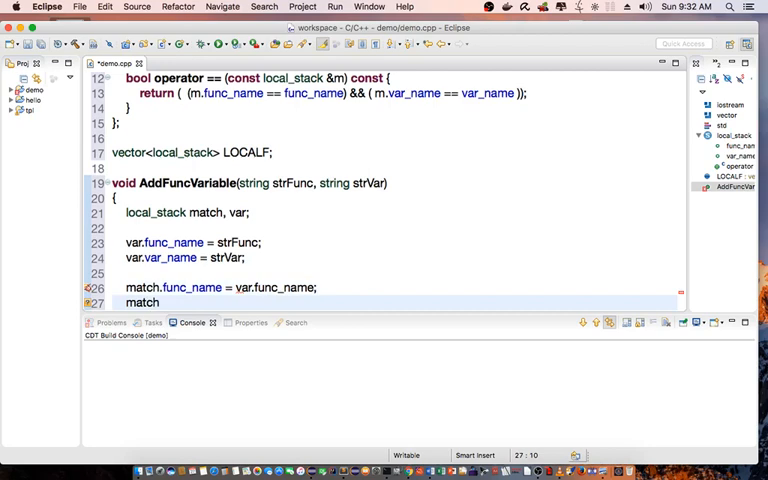
{"action": "type", "text": ".var_name = var.var"}
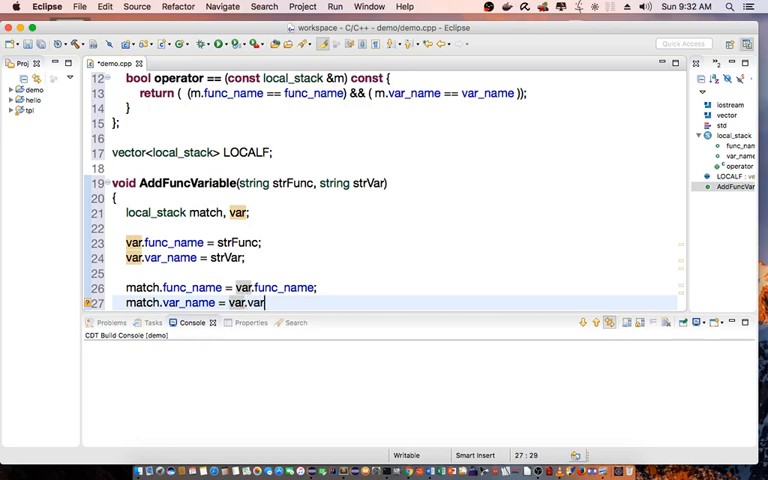
{"action": "type", "text": "_name;"}
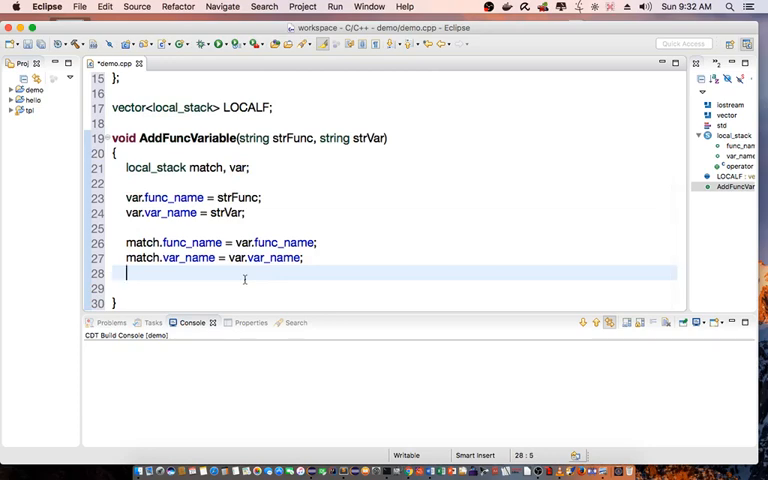
Search LOCALF for match with a local_stack::reverse_iterator using find over rbegin() to rend()
{"action": "type", "text": "//revere iterator"}
{"action": "type", "text": "std::vector<>"}
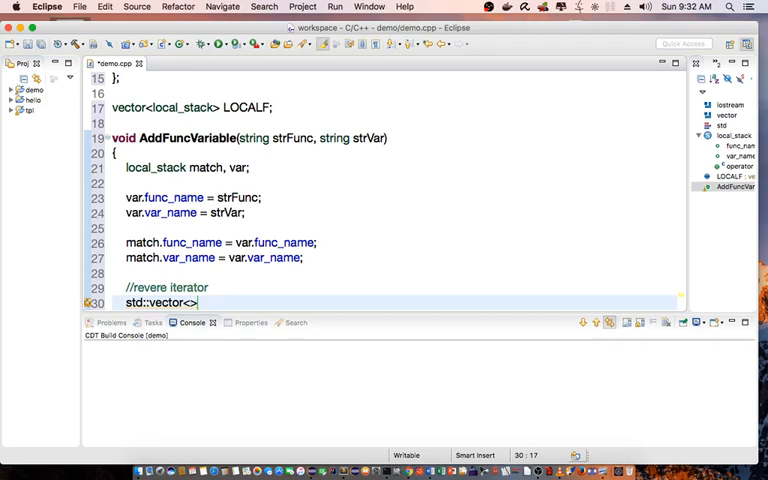
{"action": "type", "text": "local_stack"}
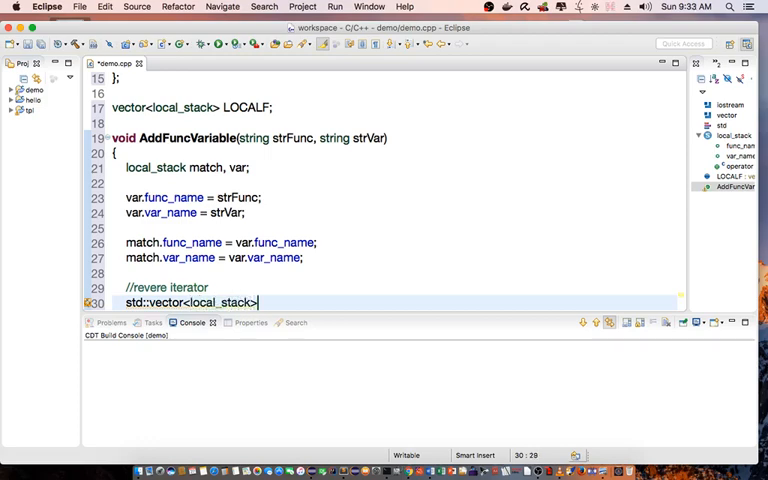
{"action": "type", "text": "::"}
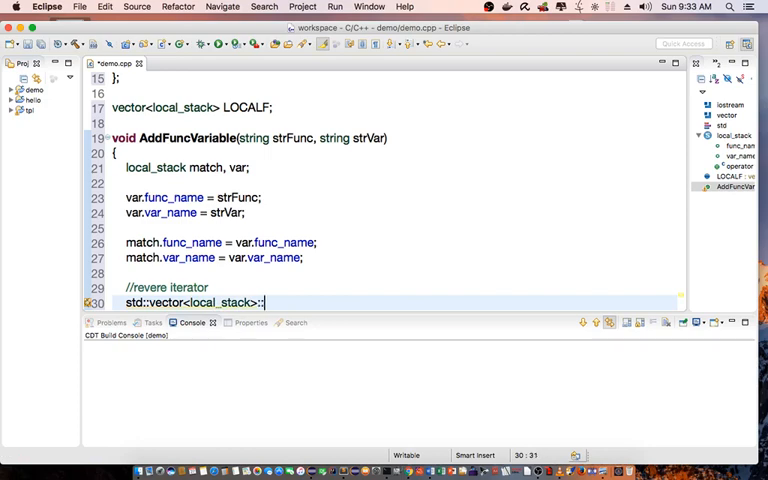
{"action": "type", "text": "reverse_iterator it ="}
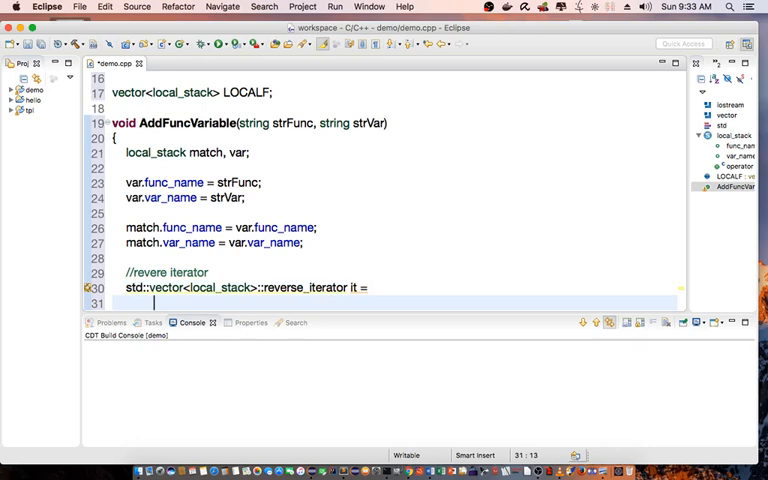
{"action": "type", "text": "find(LO"}
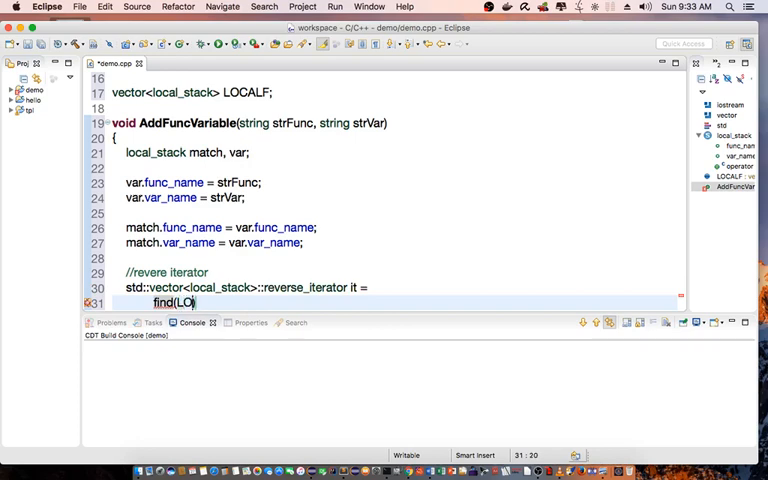
{"action": "type", "text": "CAL)"}
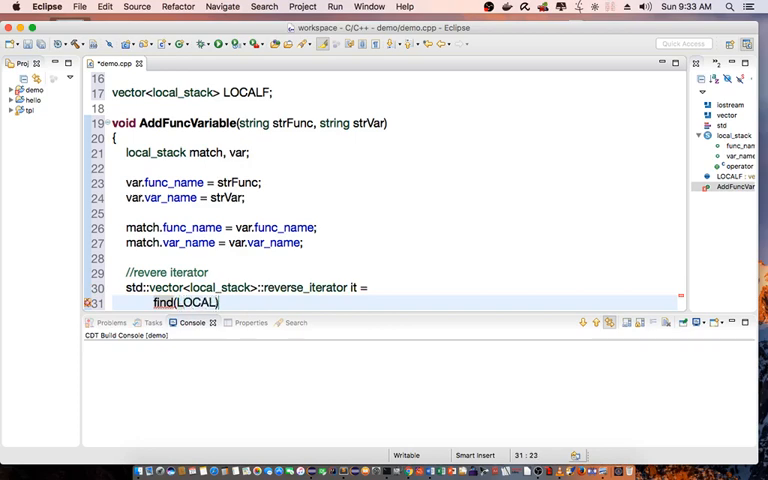
{"action": "type", "text": "F.r"}
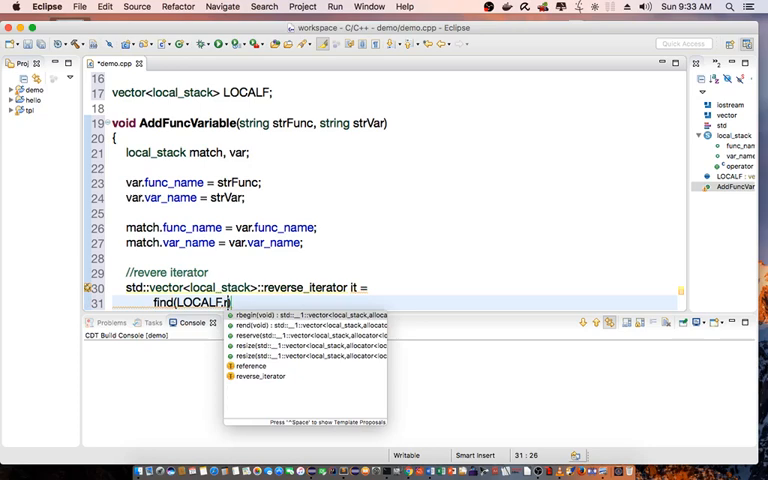
{"action": "type", "text": "begin(), )"}
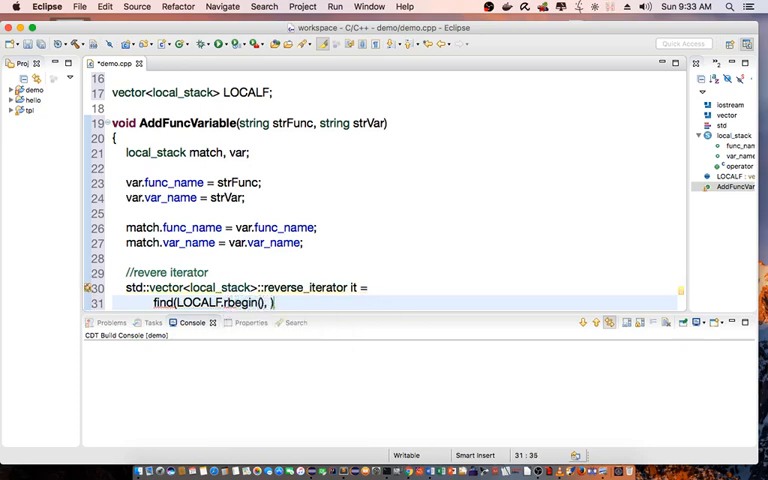
{"action": "type", "text": "LOCALF"}
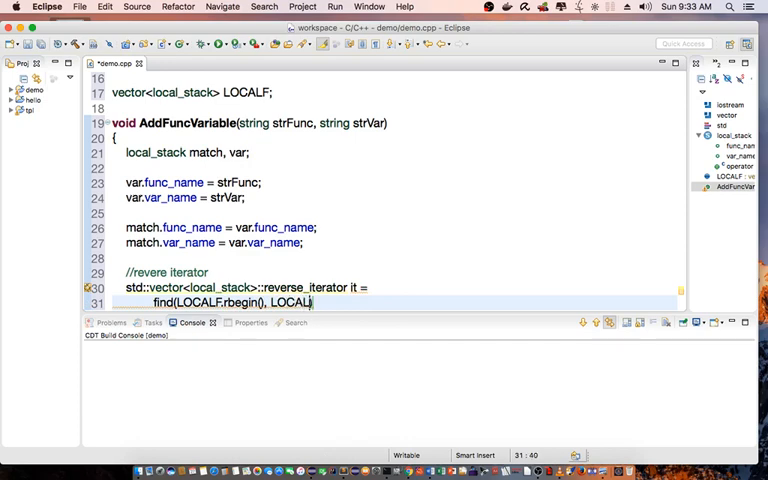
{"action": "type", "text": ".rend(), )"}
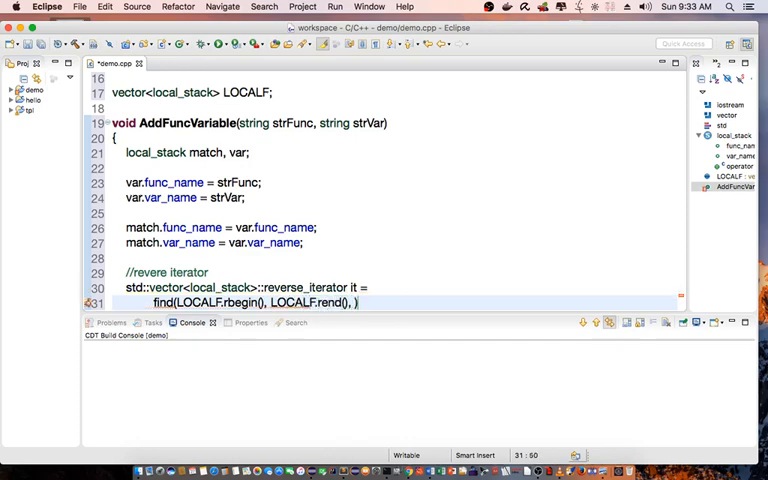
{"action": "type", "text": "match"}
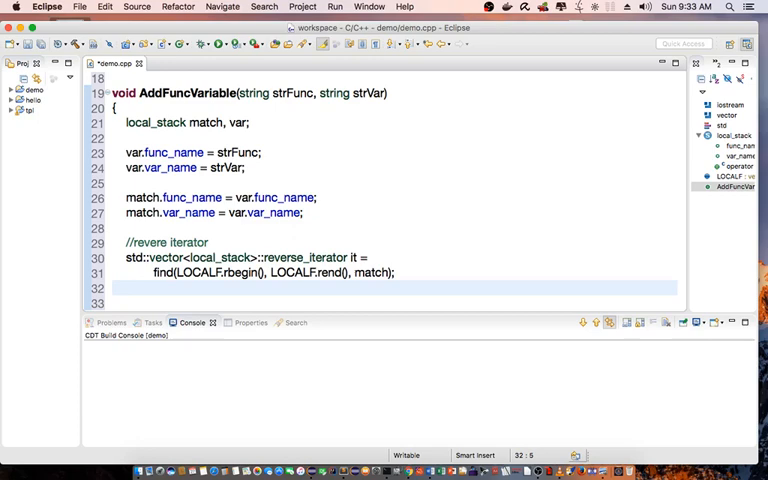
Add an if block checking whether the iterator equals LOCALF.rend()
{"action": "type", "text": "if (it ==)"}
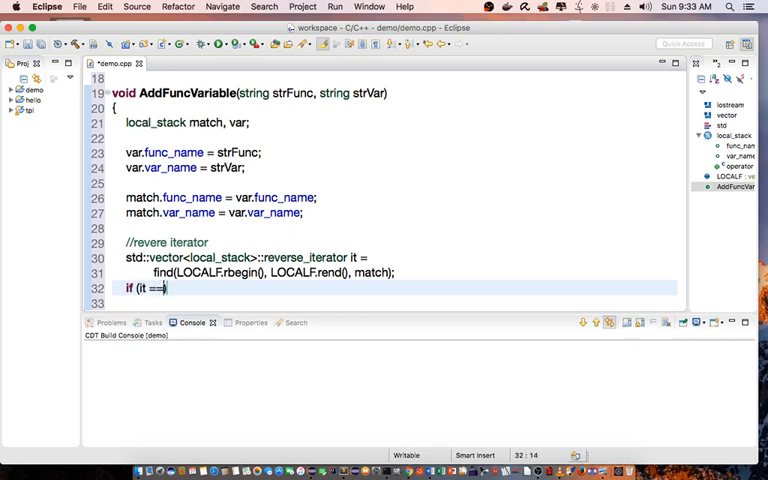
{"action": "type", "text": "LOCALF"}
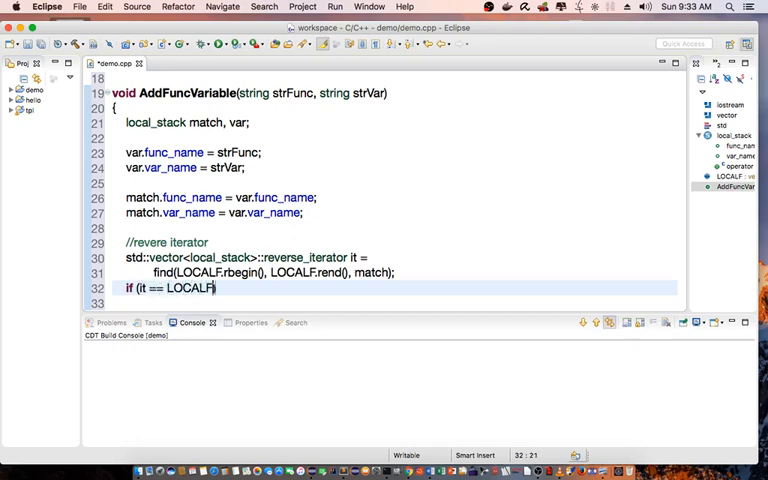
{"action": "type", "text": ".rend())"}
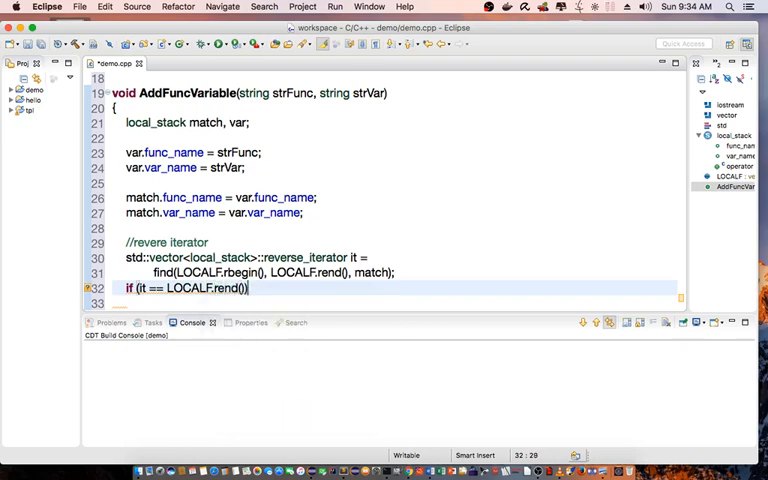
{"action": "key", "text": "Return"}
{"action": "type", "text": "{"}
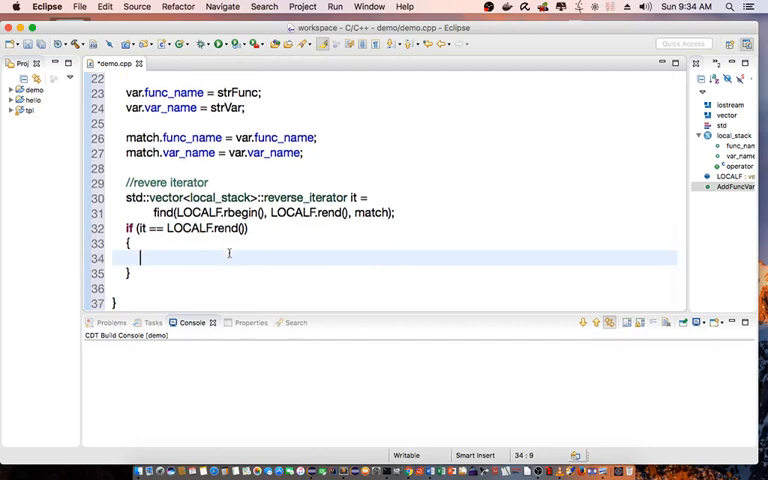
Print "Add func_name=" strFunc and variable name strVar, then LOCALF.push_back(var)
{"action": "type", "text": "cout <<"}
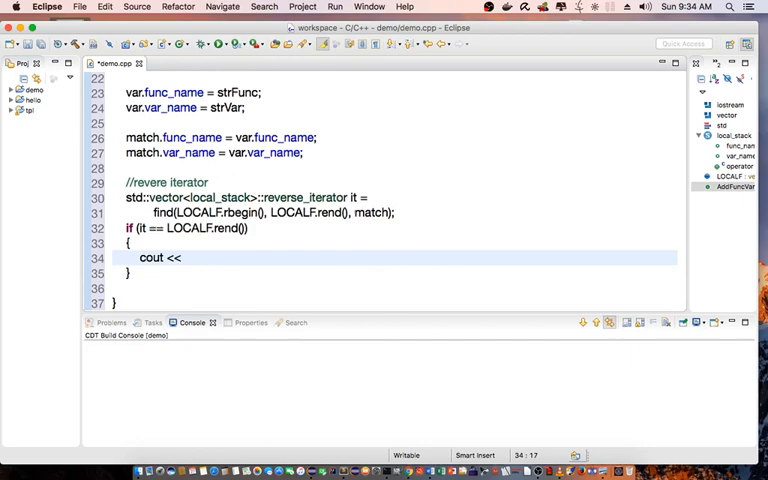
{"action": "type", "text": "\"Add \""}
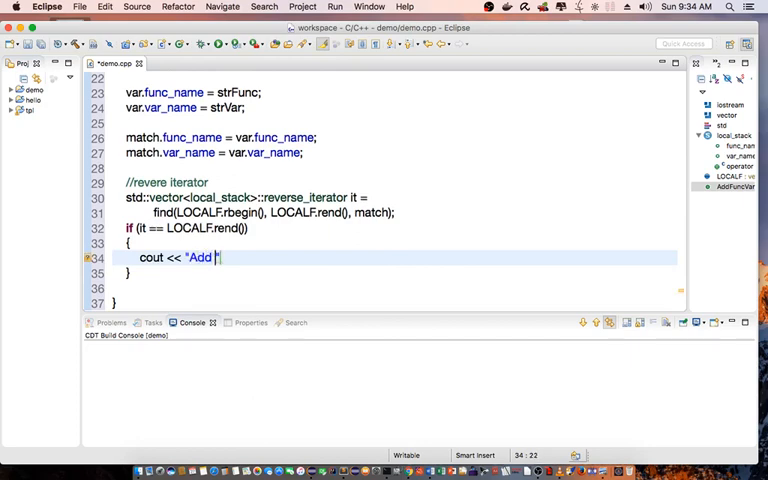
{"action": "type", "text": "func_"}
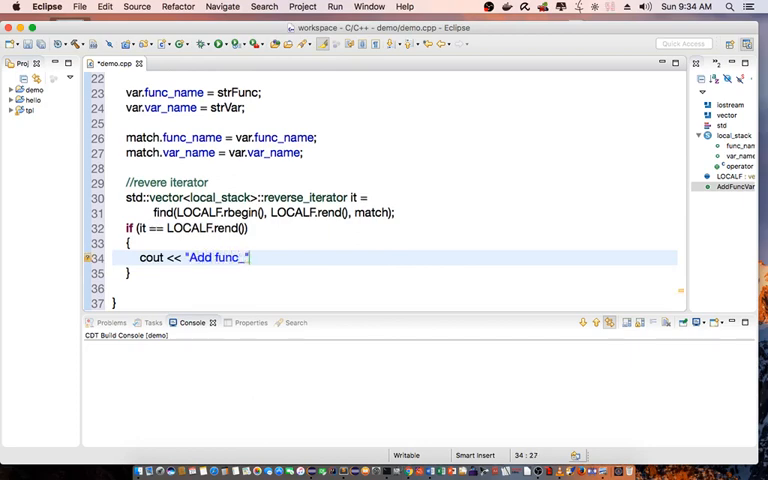
{"action": "type", "text": "name="}
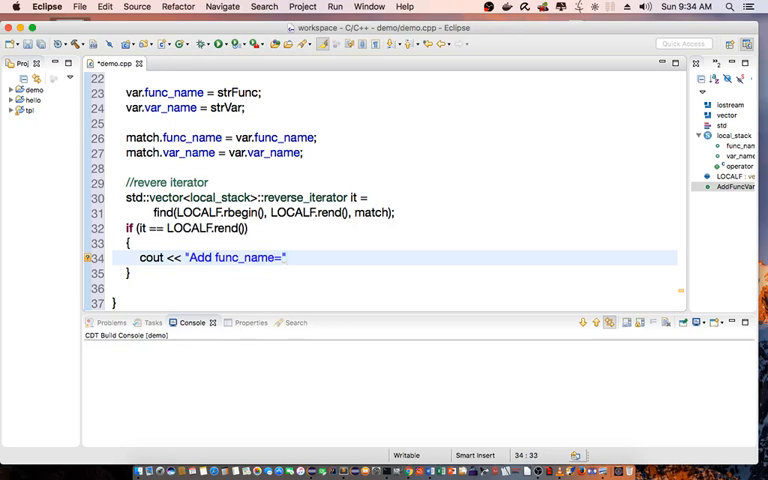
{"action": "type", "text": "<< strFunc << \""}
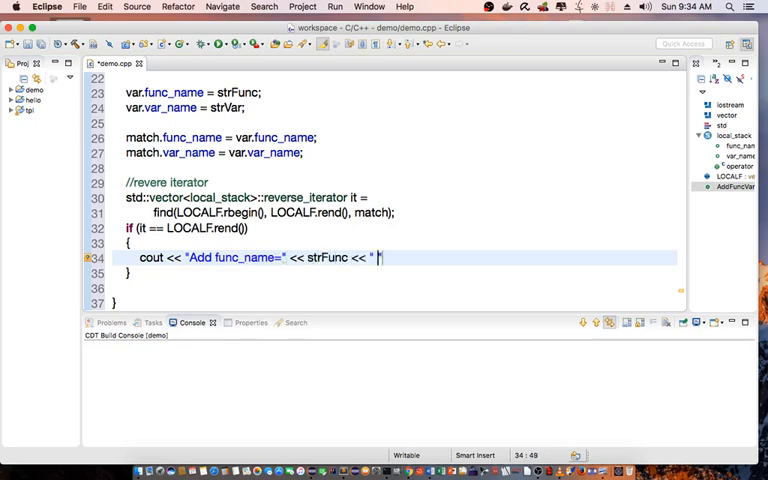
{"action": "type", "text": "variable name"}
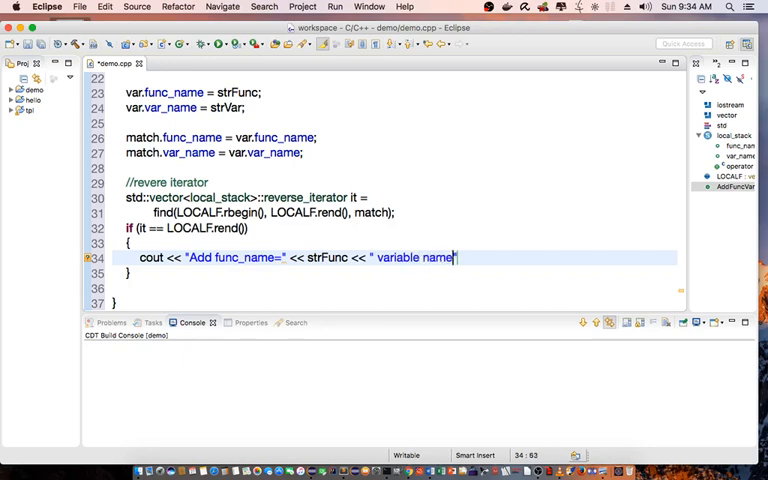
{"action": "type", "text": "="}
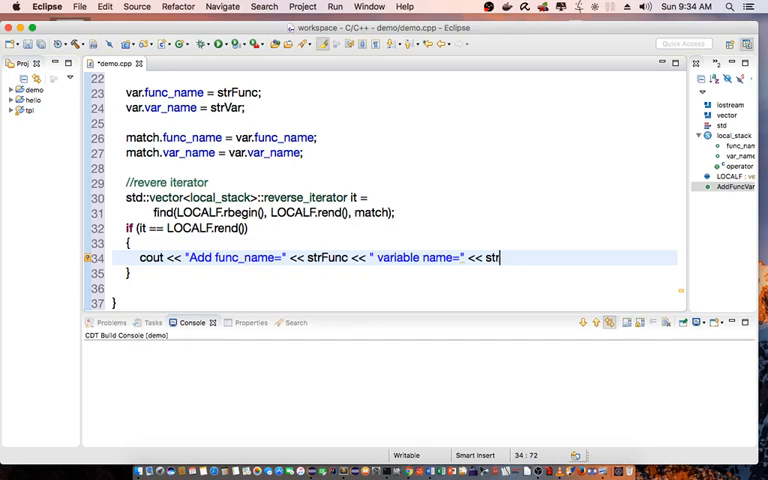
{"action": "type", "text": "Var << endl;"}
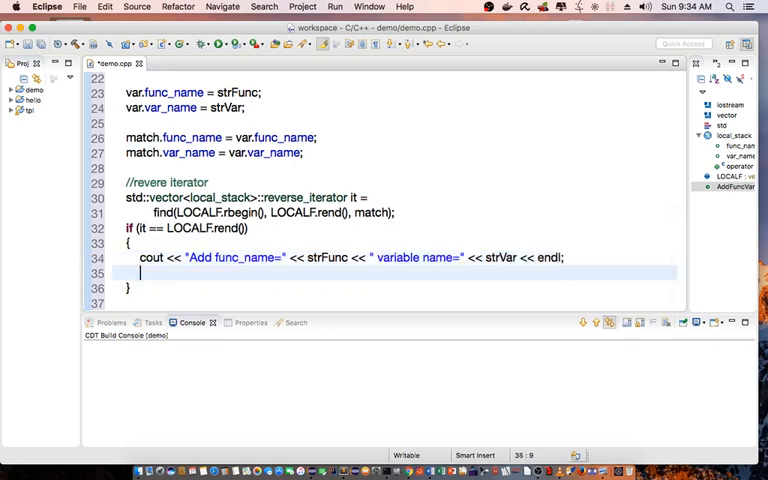
{"action": "type", "text": "LOCAL"}
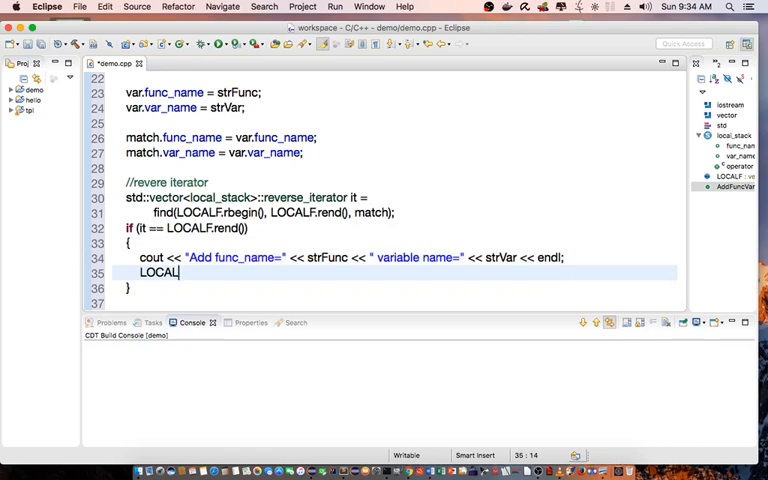
{"action": "type", "text": ".push_"}
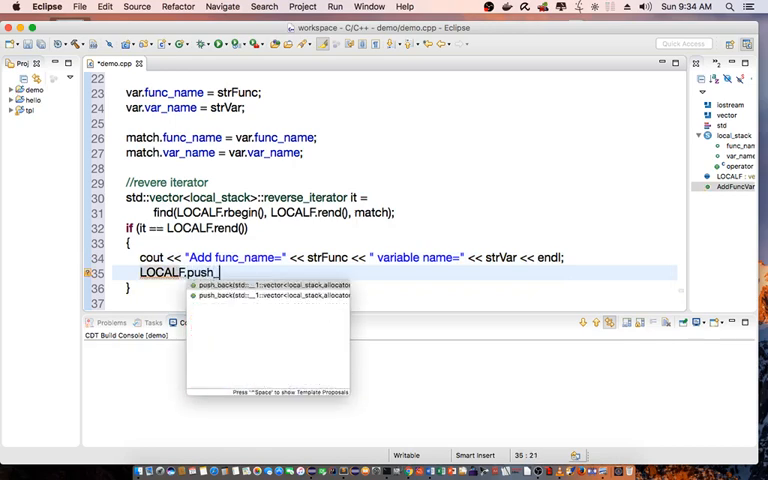
{"action": "type", "text": "back(var"}
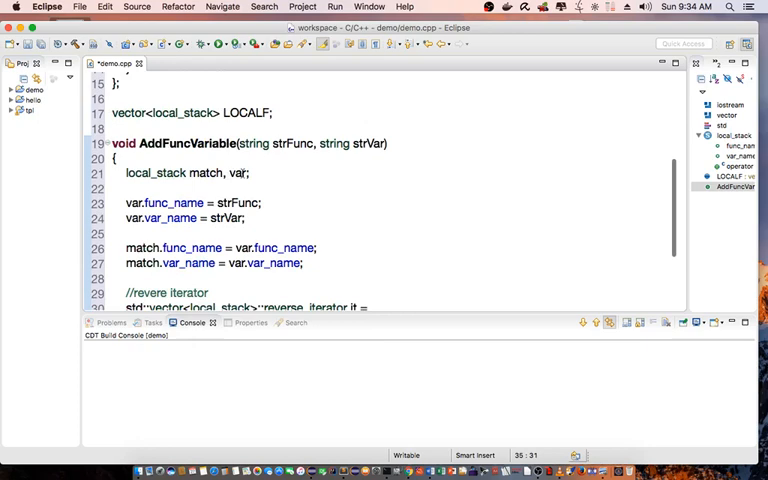
Add the prototype void AddFuncVariable(string strFunc, string strVar); below using namespace std
{"action": "double_click", "coordinate": [153, 173]}
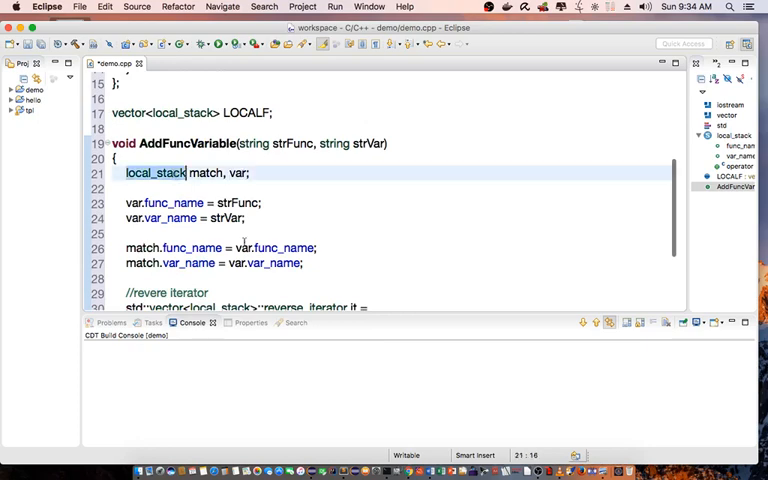
{"action": "scroll", "scroll_direction": "down", "scroll_amount": 3}
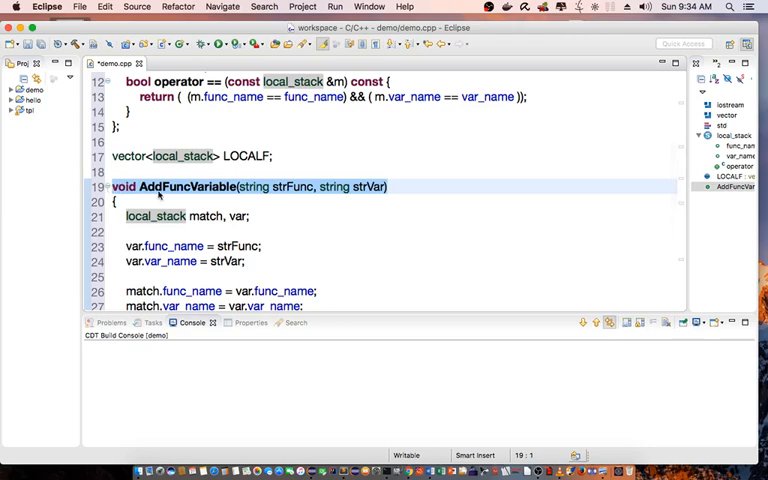
{"action": "mouse_move", "coordinate": [190, 207]}
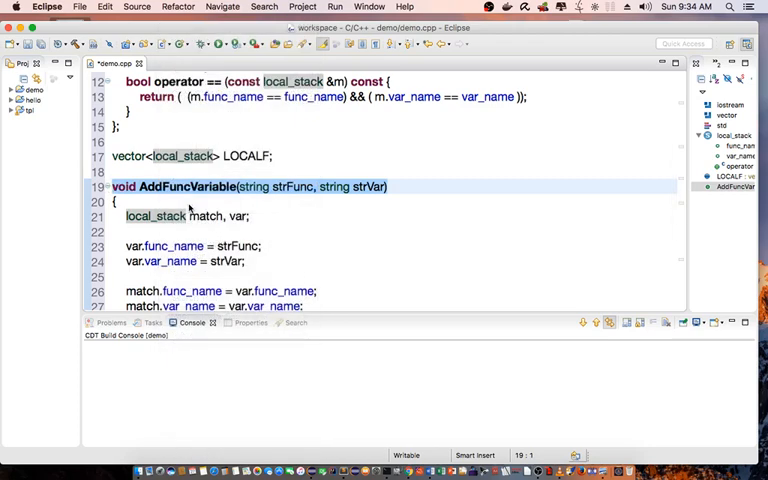
{"action": "scroll", "scroll_direction": "up", "scroll_amount": 3}
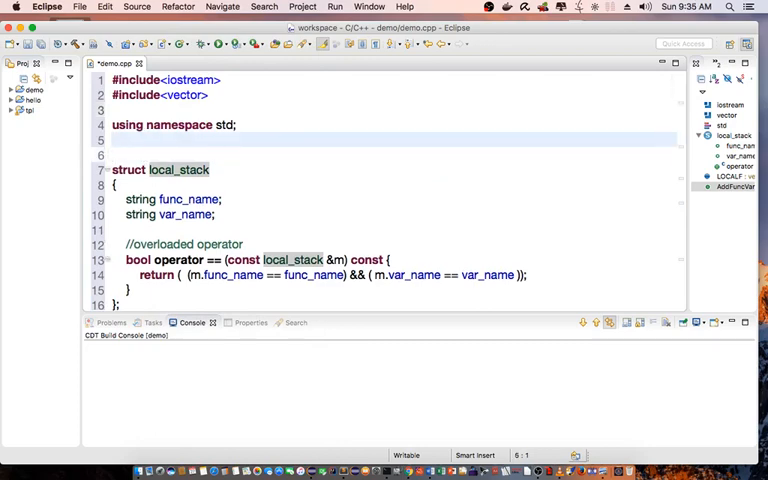
{"action": "type", "text": "void AddFuncVariable(string strFunc, string strVar);"}
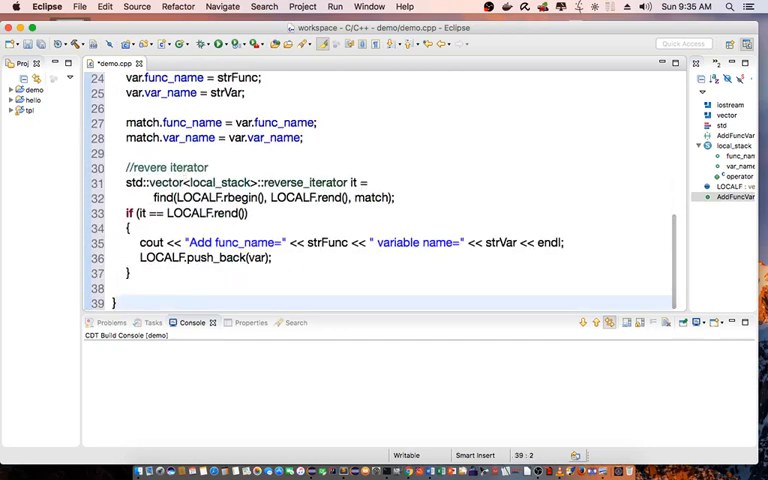
Write int main(void) with the call AddFuncVariable("FuncA", "B")
{"action": "type", "text": "int main("}
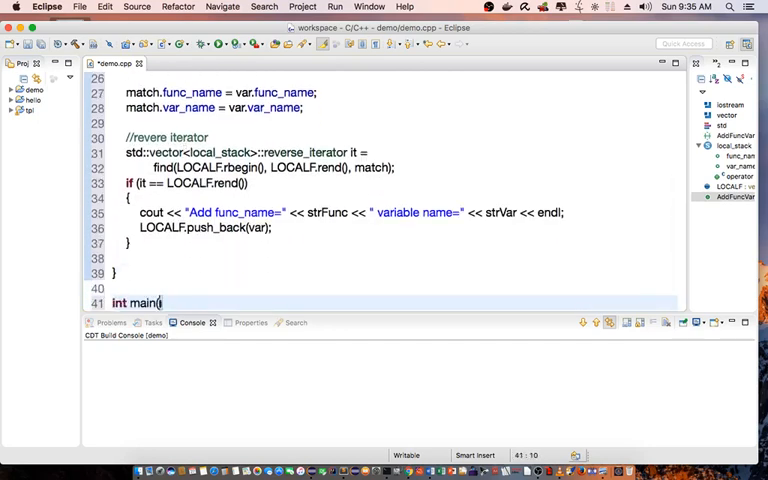
{"action": "type", "text": "void)"}
{"action": "type", "text": "{"}
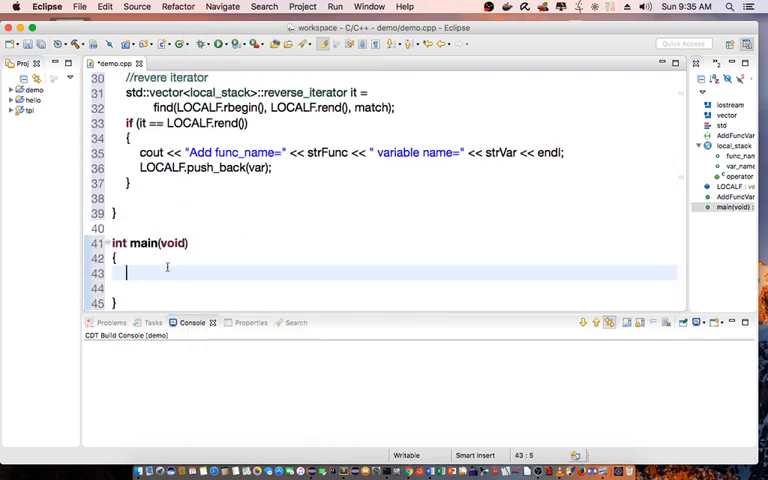
{"action": "type", "text": "AddFuncVariable()"}
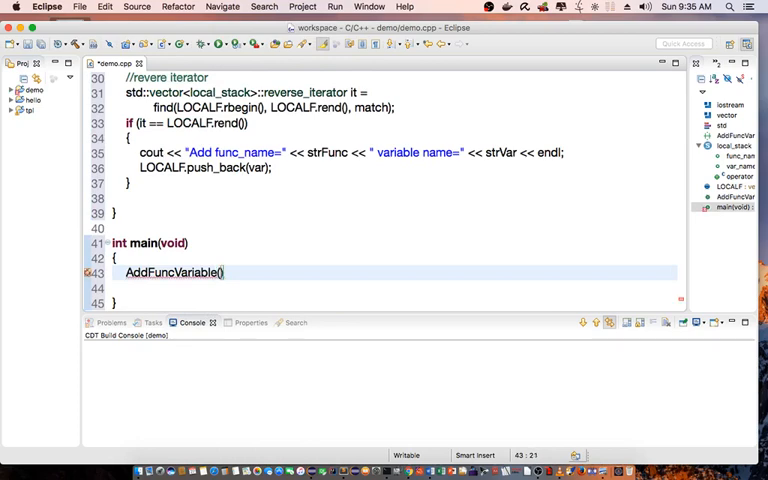
{"action": "type", "text": "\"Func\""}
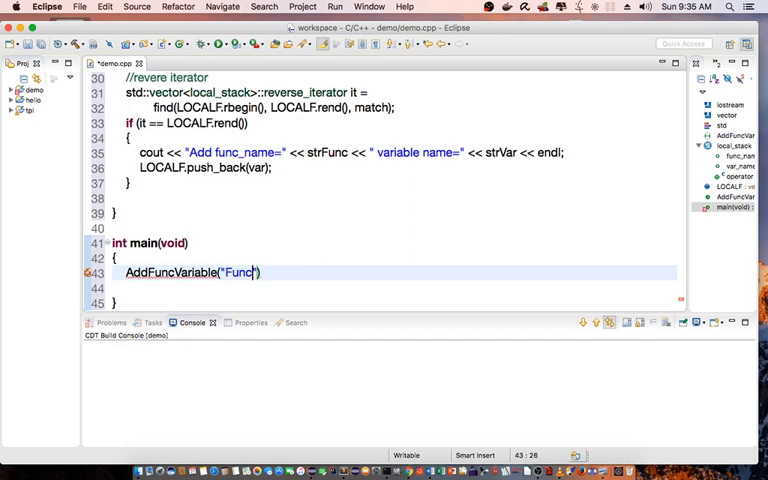
{"action": "type", "text": "A"}
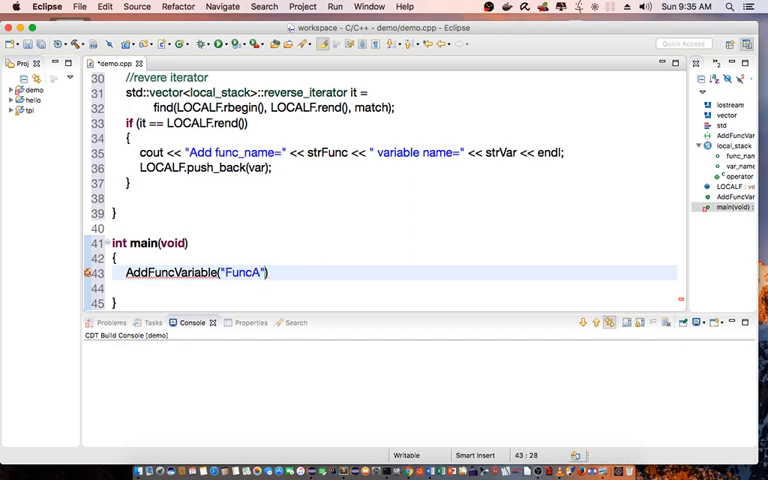
{"action": "type", "text": ", \""}
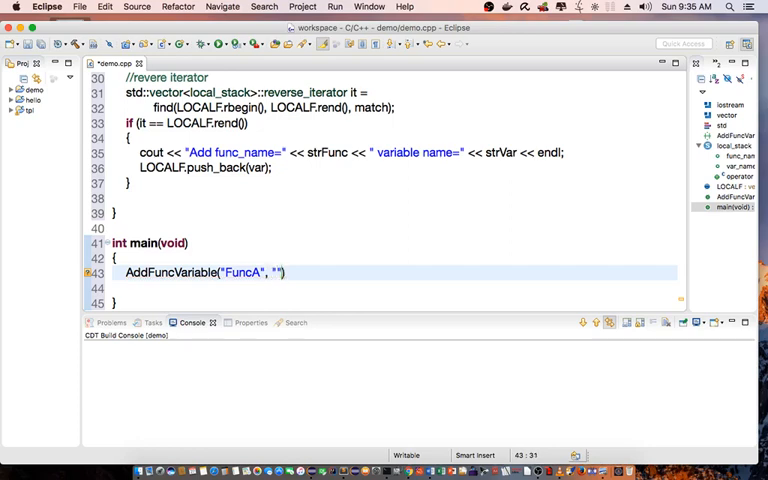
{"action": "type", "text": "B"}
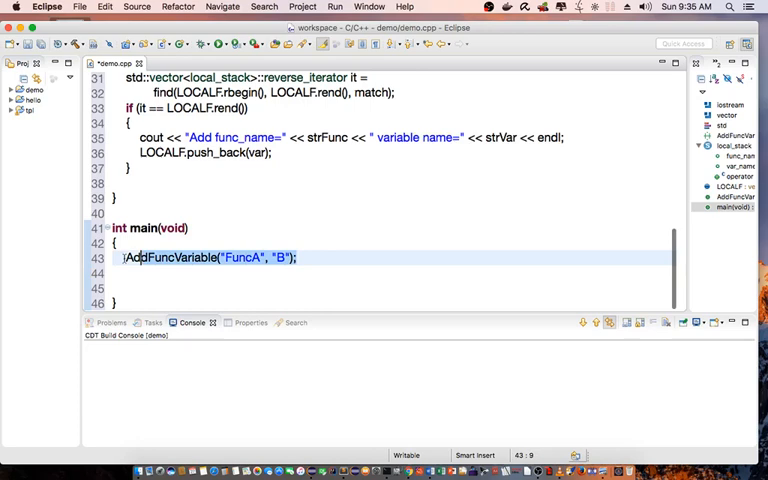
Duplicate the AddFuncVariable call and change the variable names, e.g. to "D"
{"action": "right_click", "coordinate": [135, 257]}
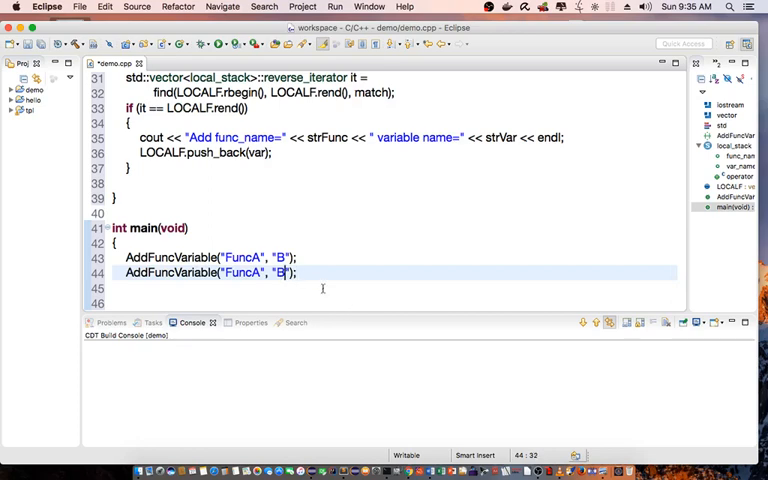
{"action": "key", "text": "Backspace"}
{"action": "type", "text": "C"}
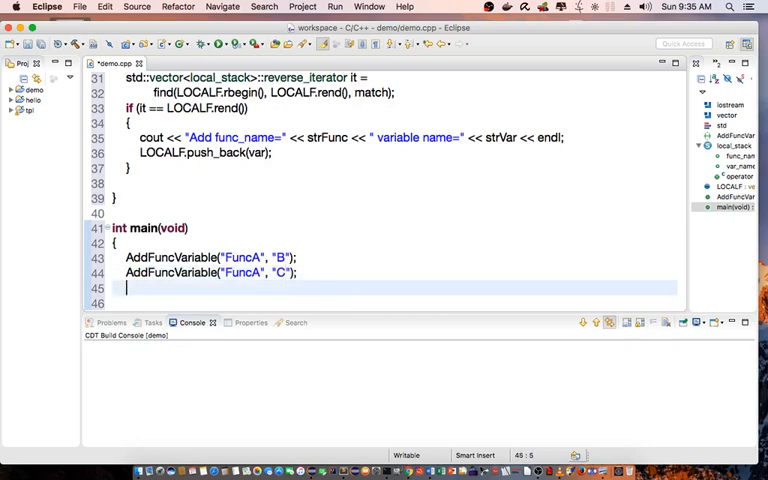
{"action": "type", "text": "AddFuncVariable(\"FuncA\", \"B\");"}
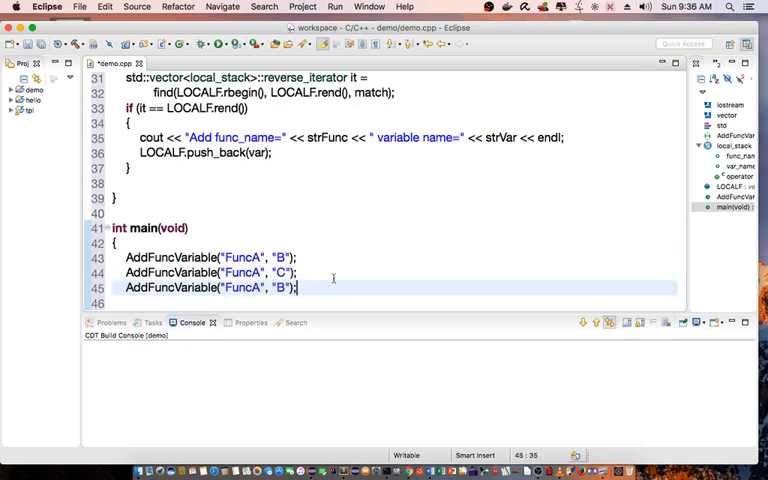
{"action": "key", "text": "Backspace"}
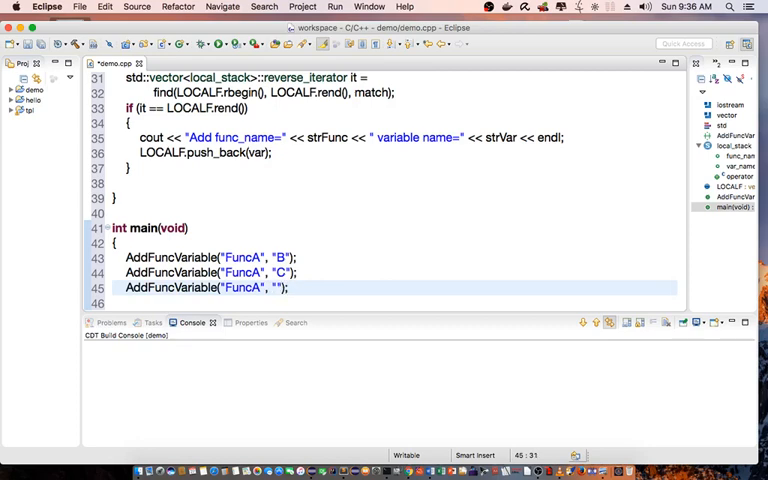
{"action": "type", "text": "D"}
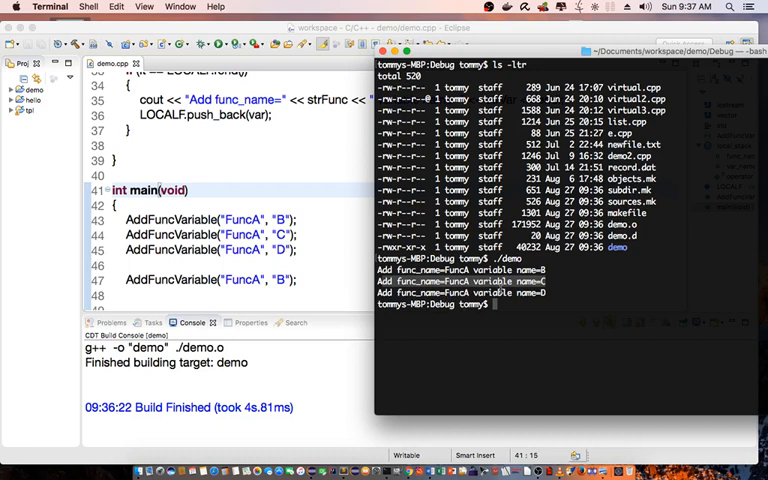
{"action": "mouse_move", "coordinate": [263, 258]}
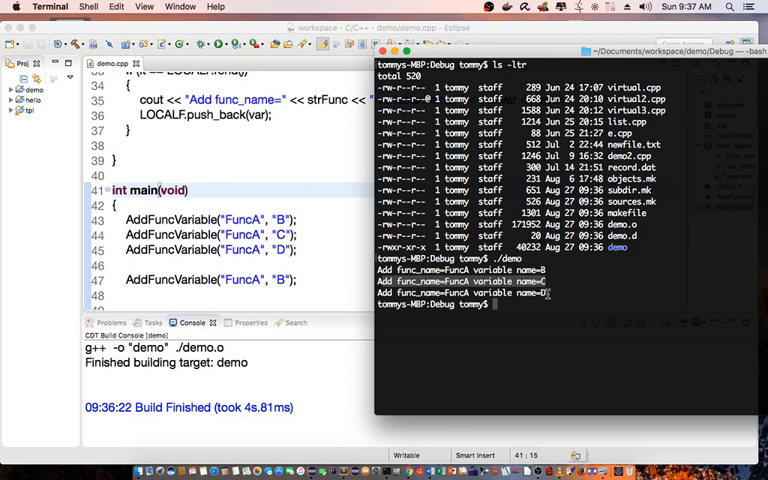
{"action": "mouse_move", "coordinate": [338, 226]}
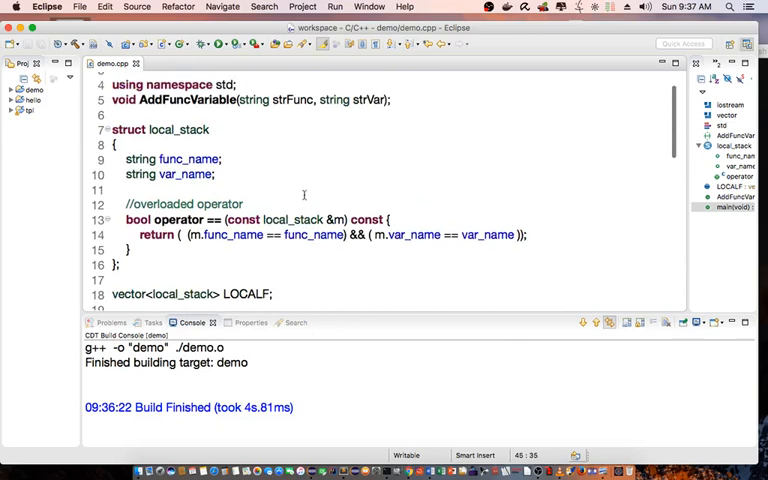
Scroll through demo.cpp past LOCALF to the AddFuncVariable definition
{"action": "scroll", "scroll_direction": "down", "scroll_amount": 3}
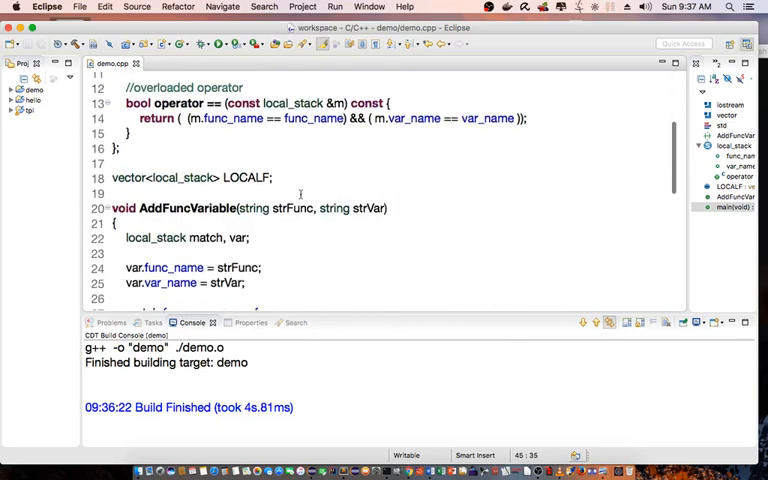